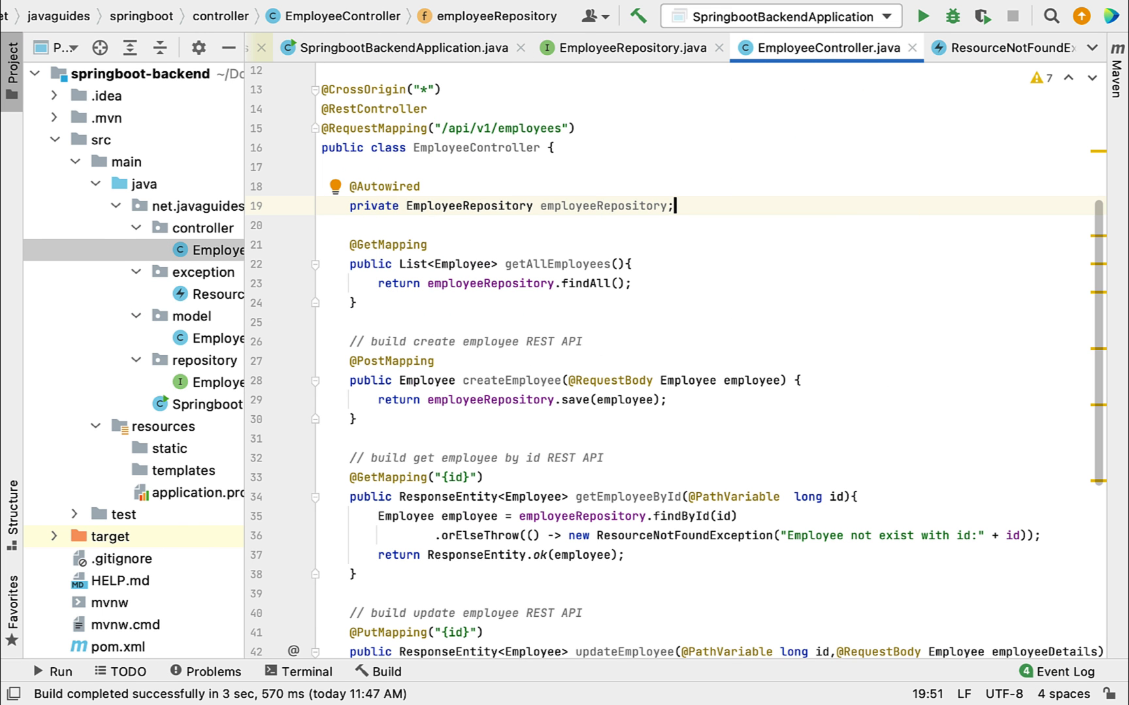
mouse_move(777, 260)
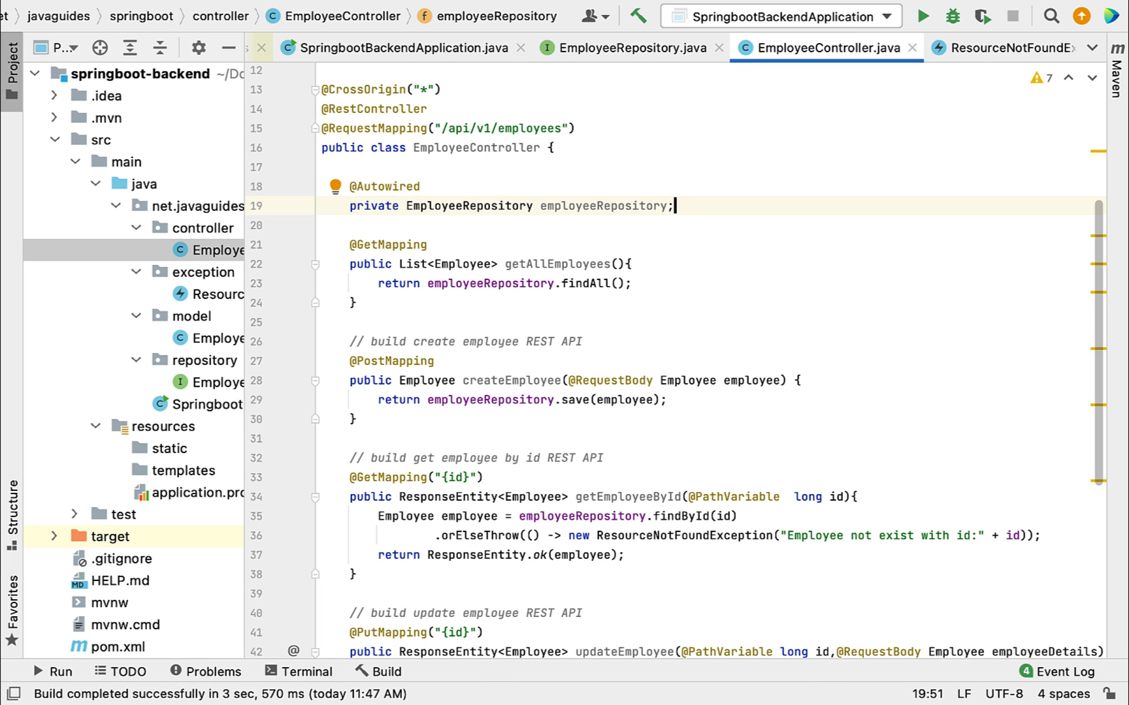
Place the caret at the closing brace of updateEmployee in EmployeeController.java
double_click(475, 147)
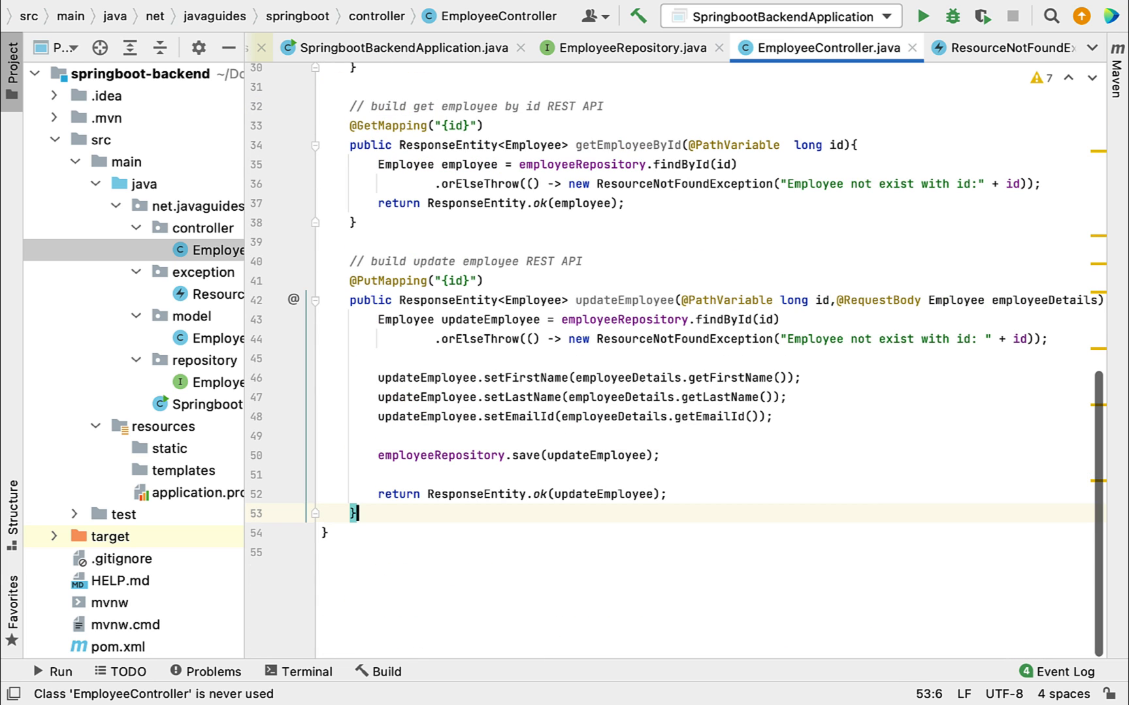
Add '// build delete employee REST API' and an empty public ResponseEntity<HttpStatus> deleteEmployee(long id)
type("// build delete e")
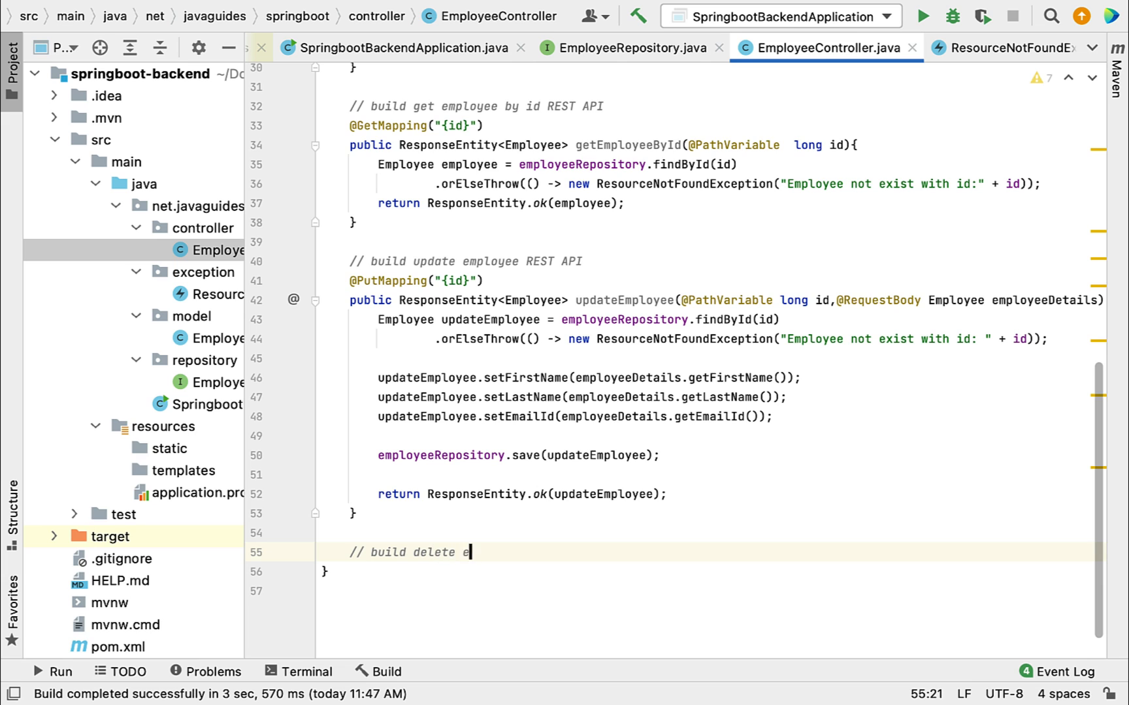
type("mployee REST API")
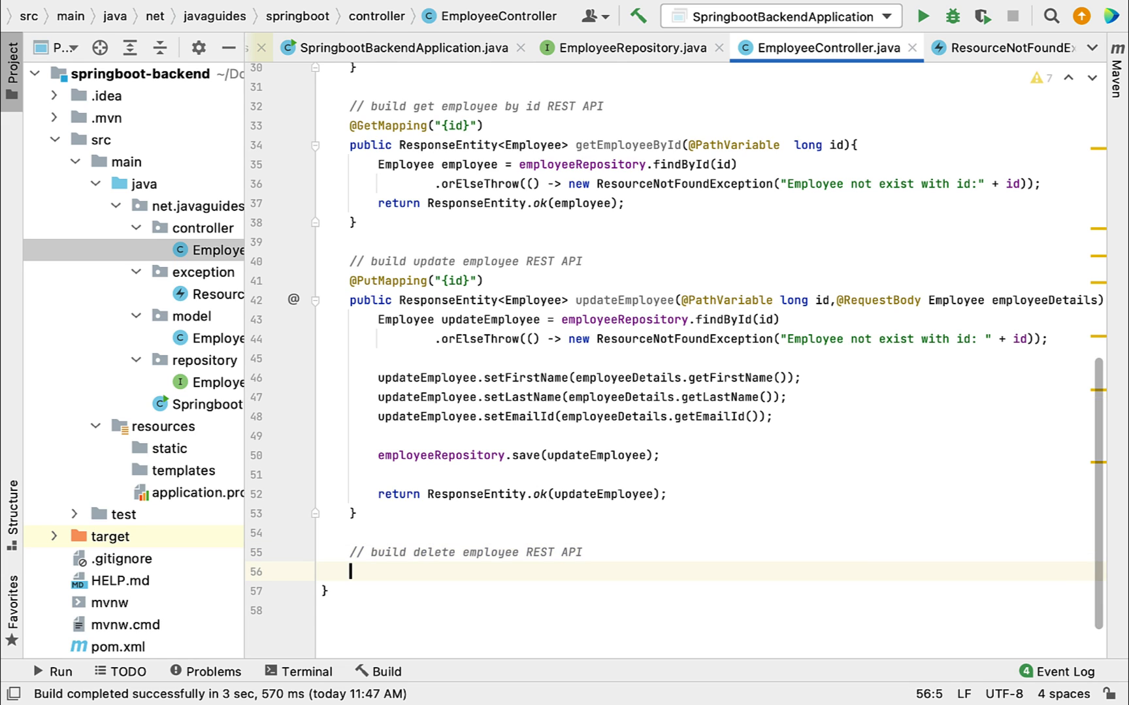
type("public")
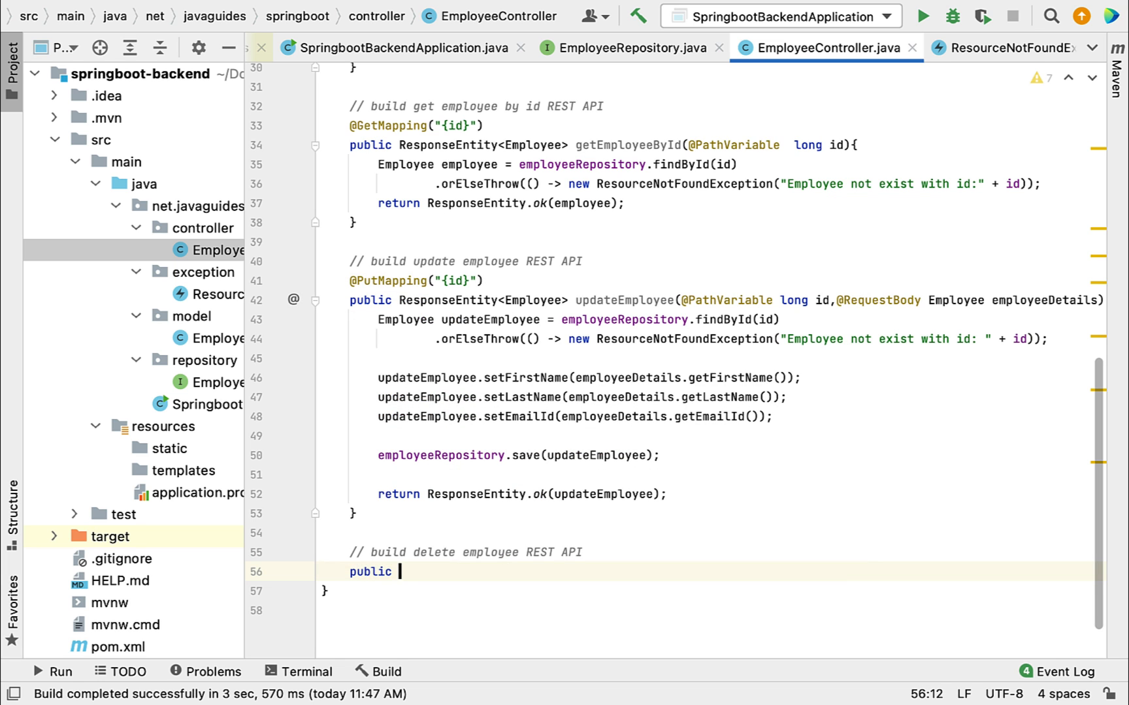
type("ResponseEntity")
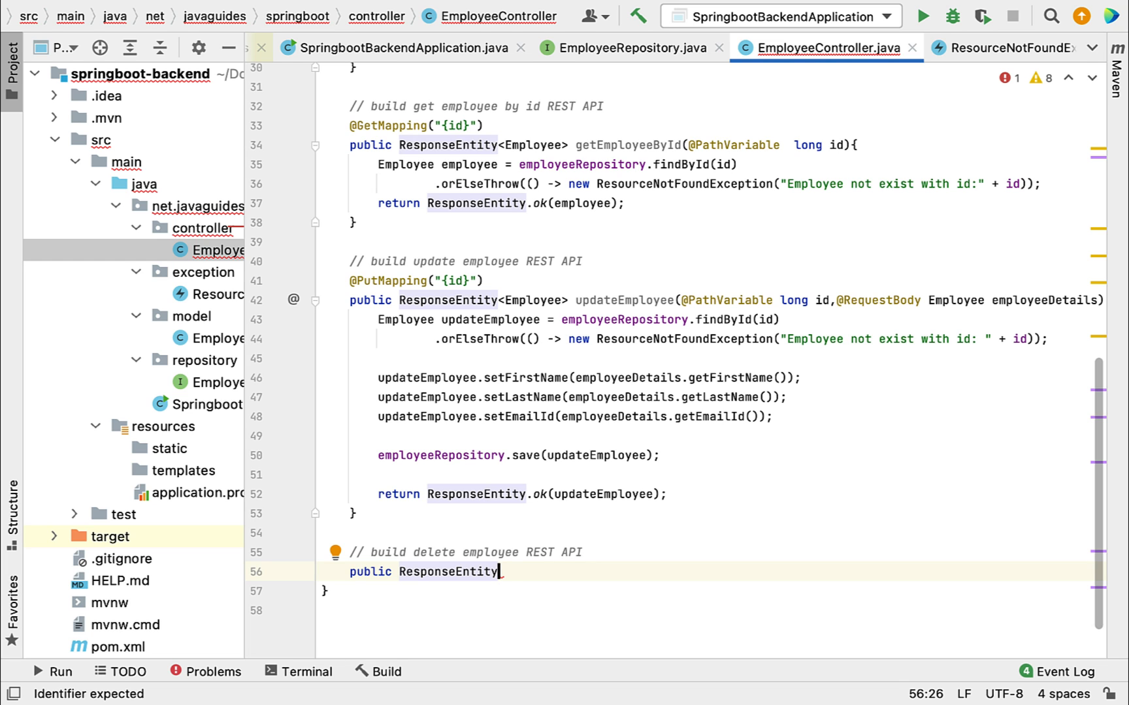
type("<HttpStatus>")
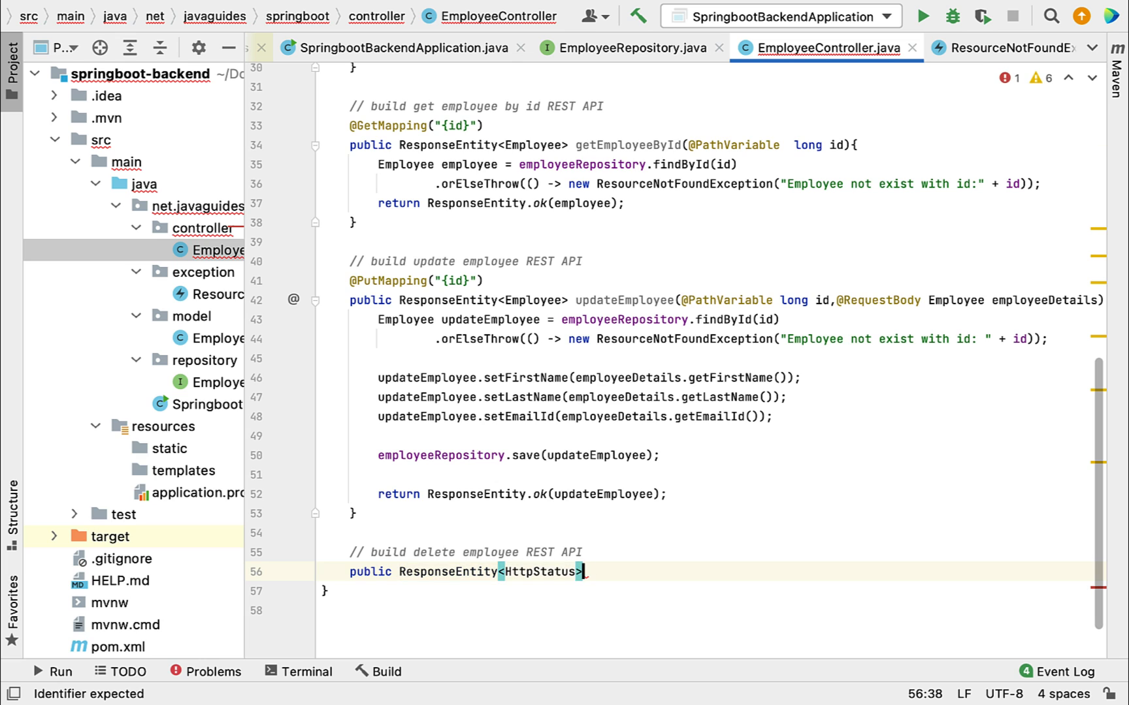
type("deleteEmployee(")
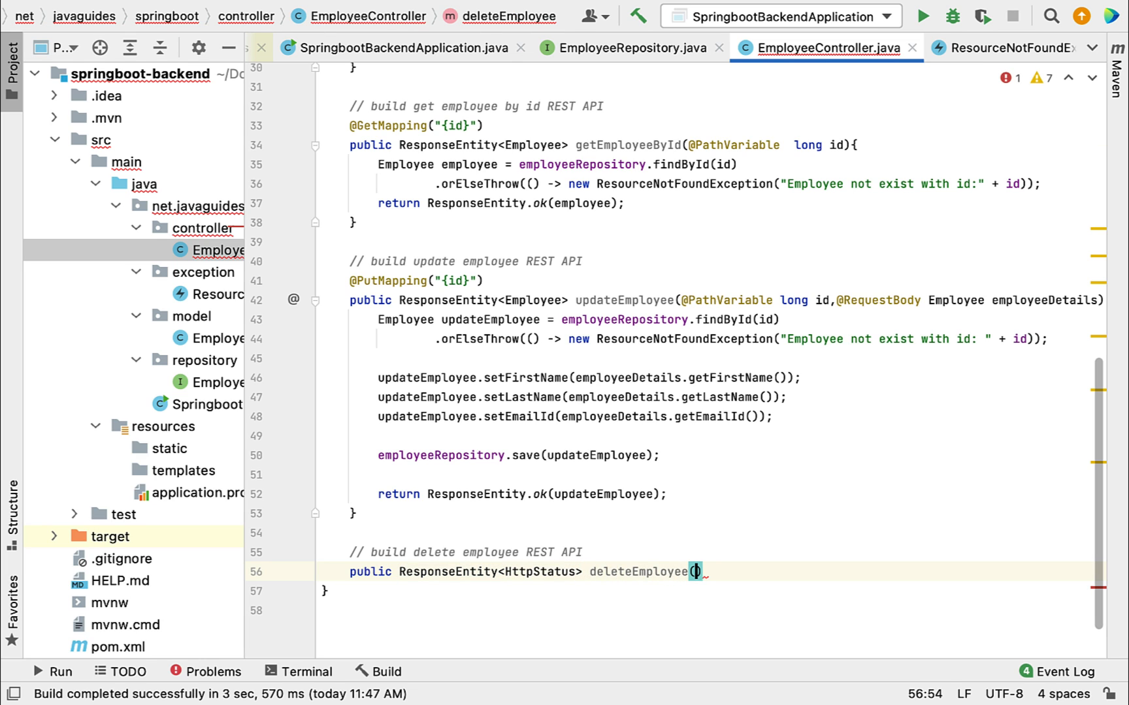
type("long id")
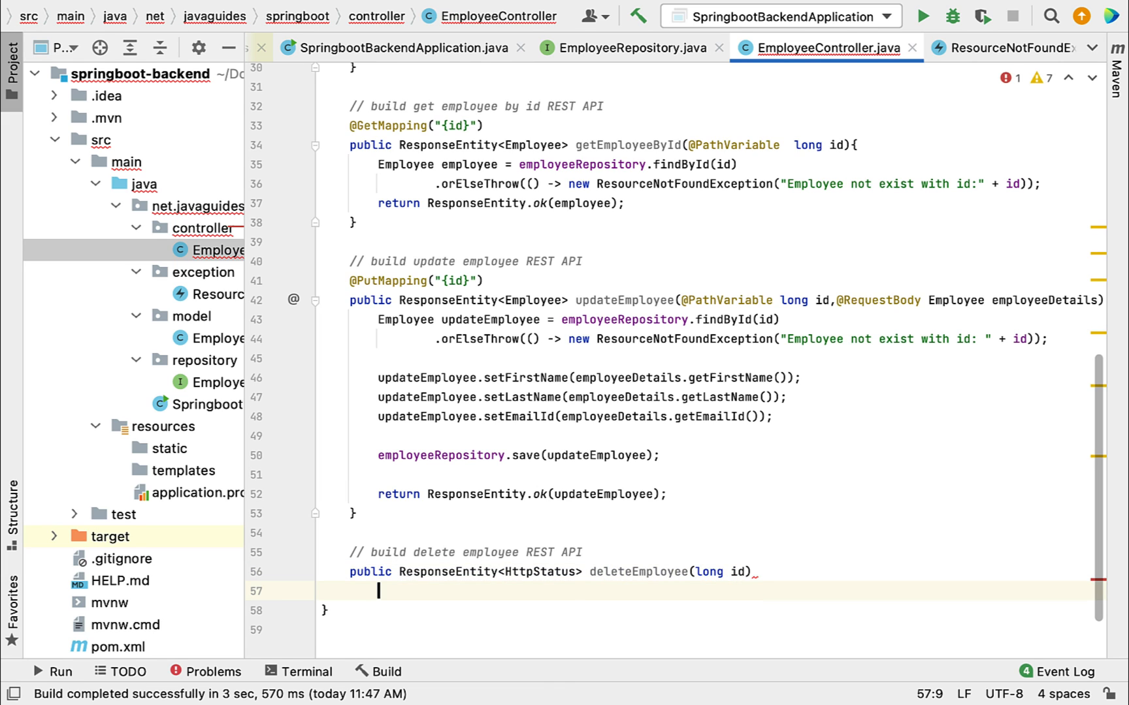
type("{")
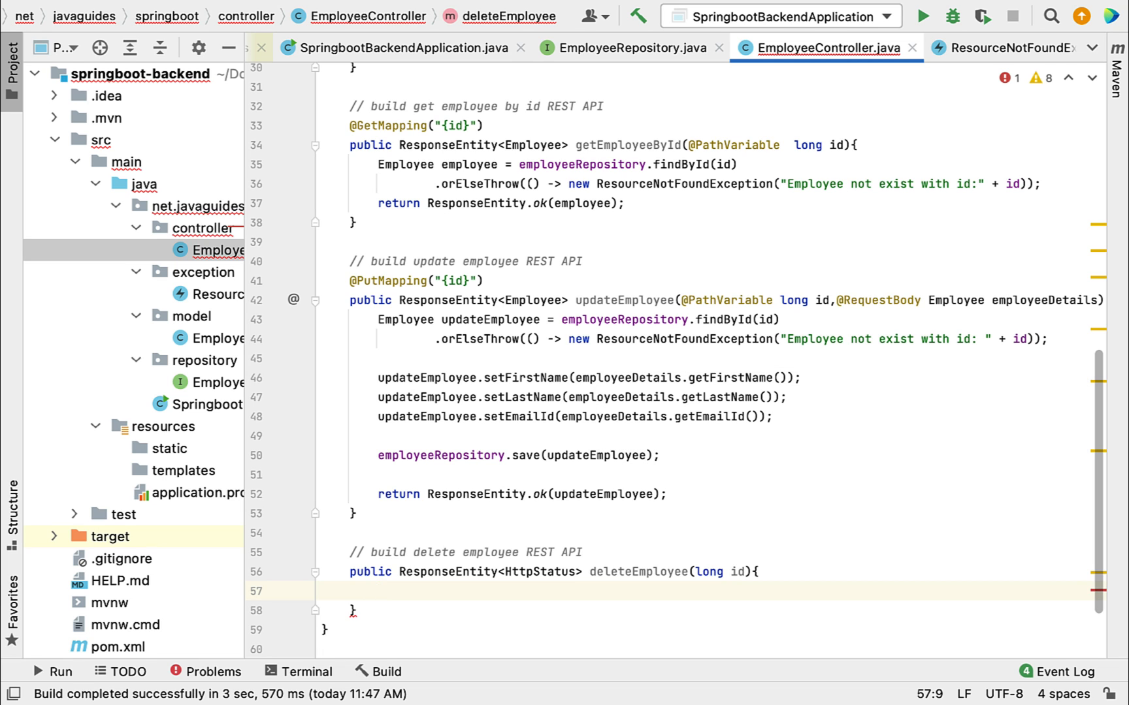
scroll("down", 3)
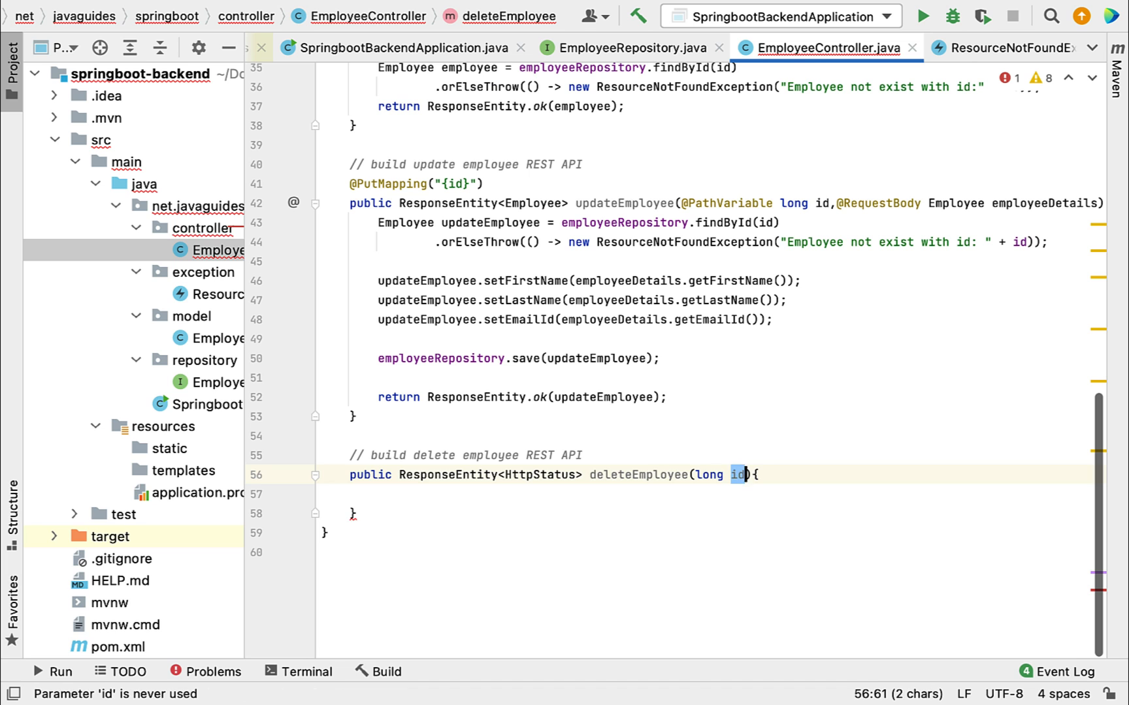
Add Employee employee = employeeRepository.findById(id).orElseThrow with a ResourceNotFoundException message
type("Employe")
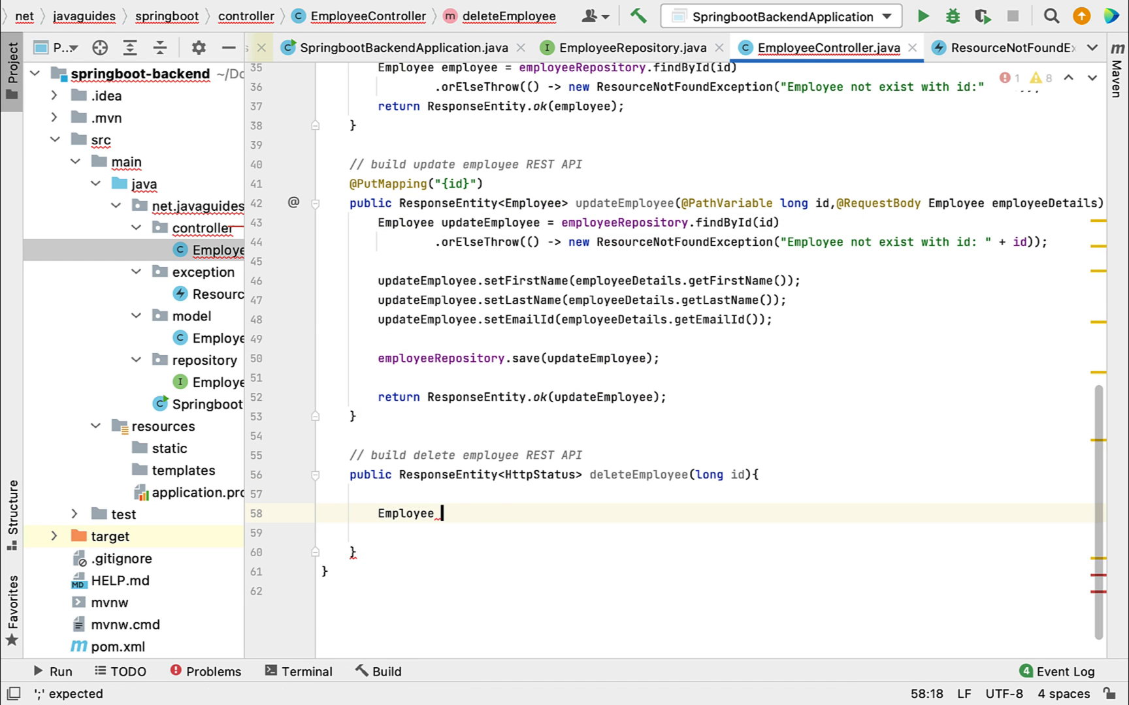
type("employee =")
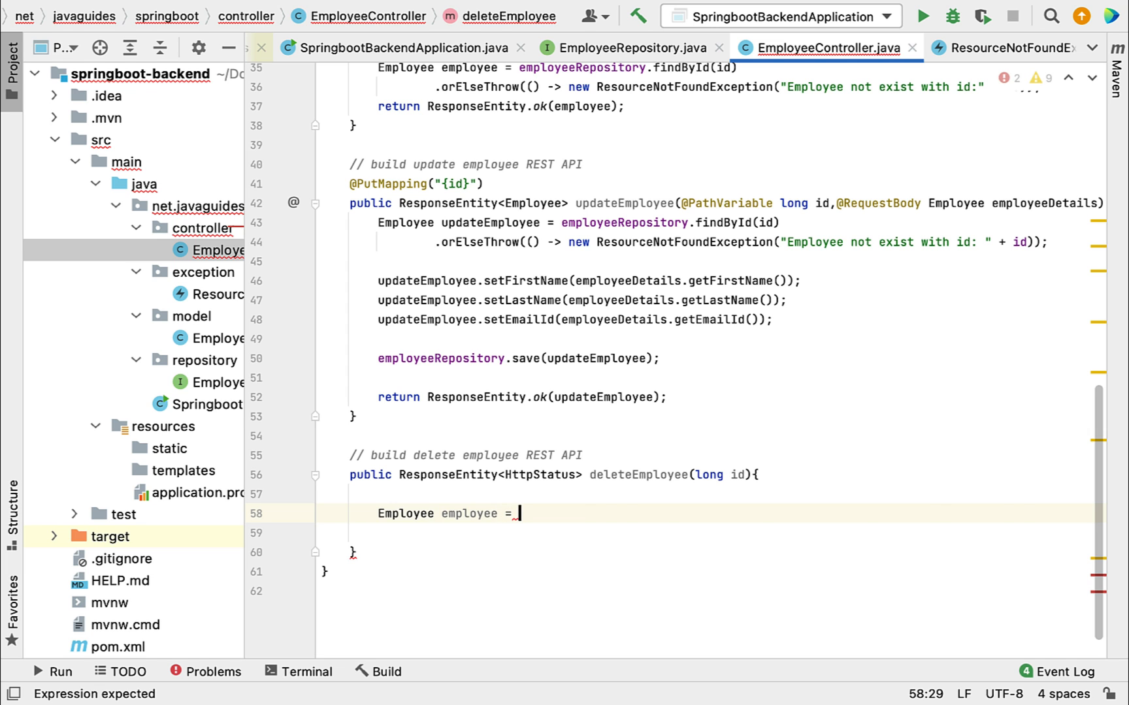
type("employeeRepository.")
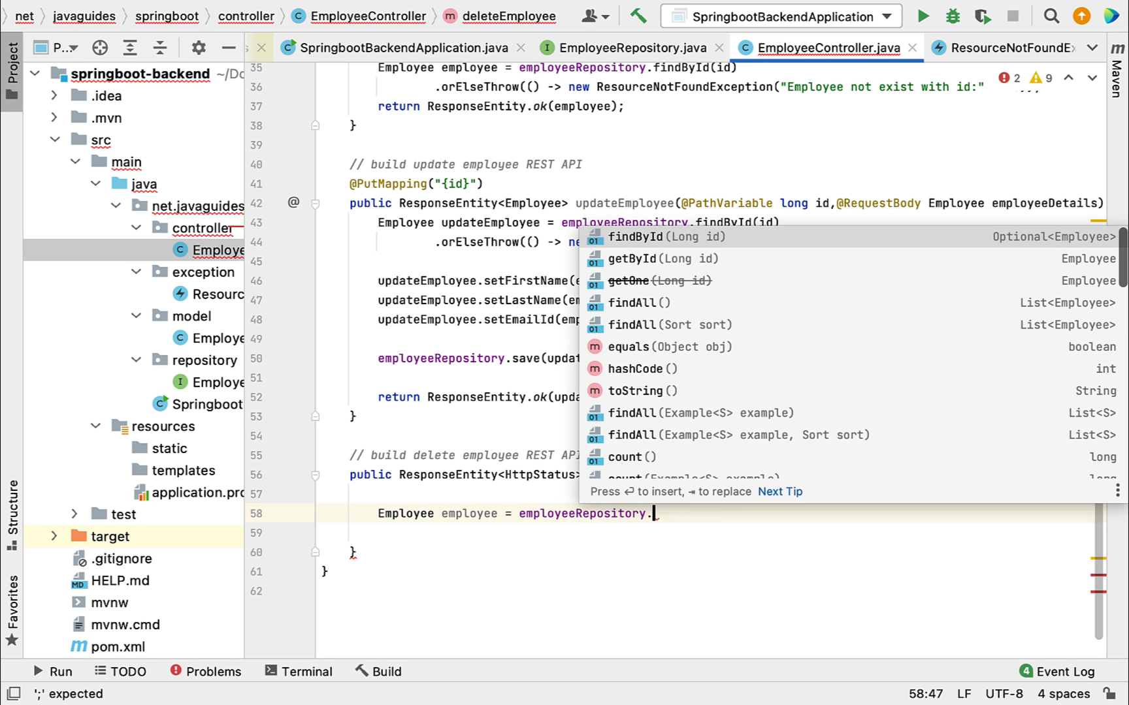
type("findById(id")
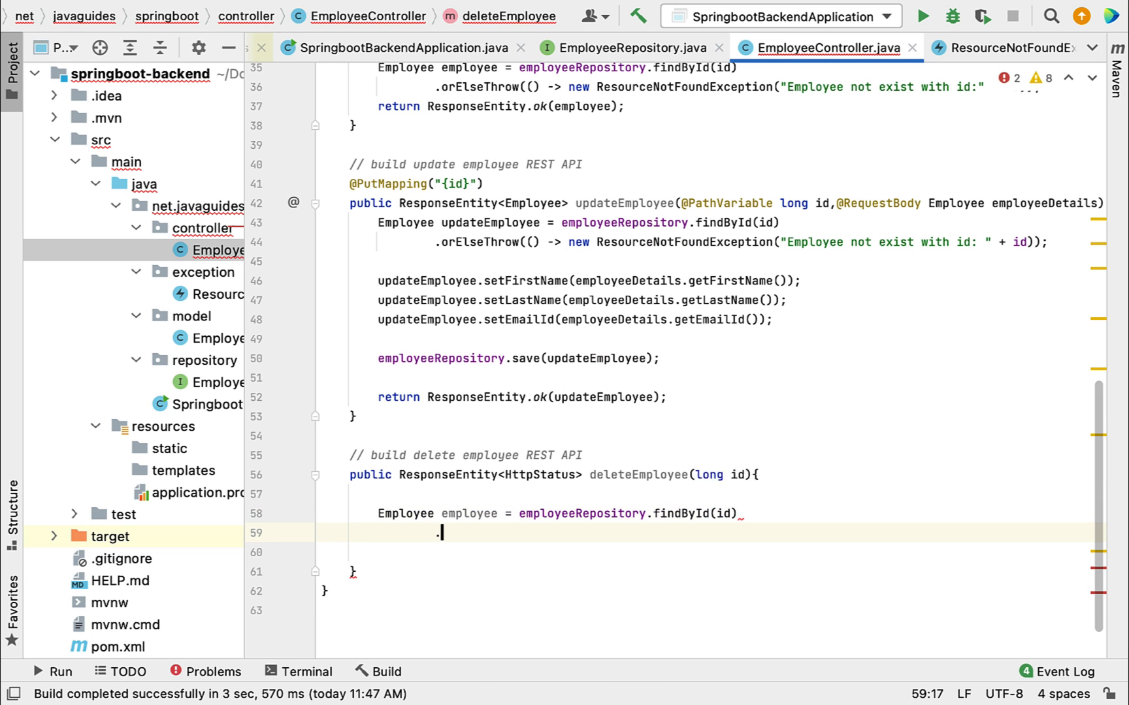
type("or")
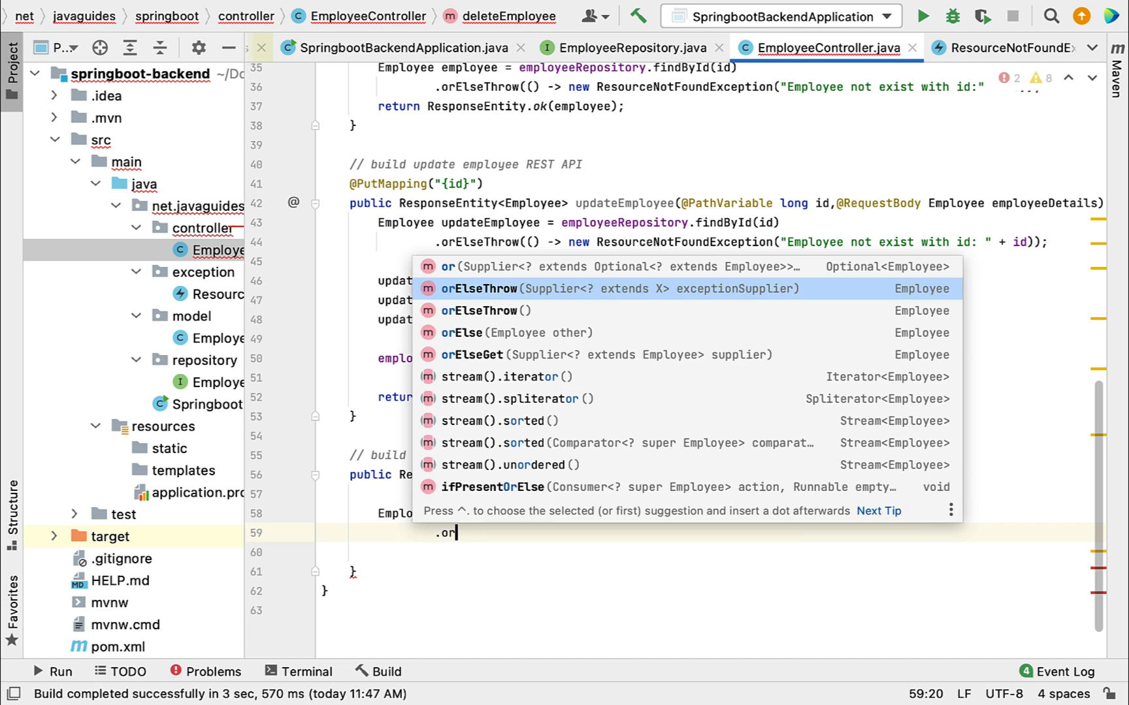
left_click(477, 310)
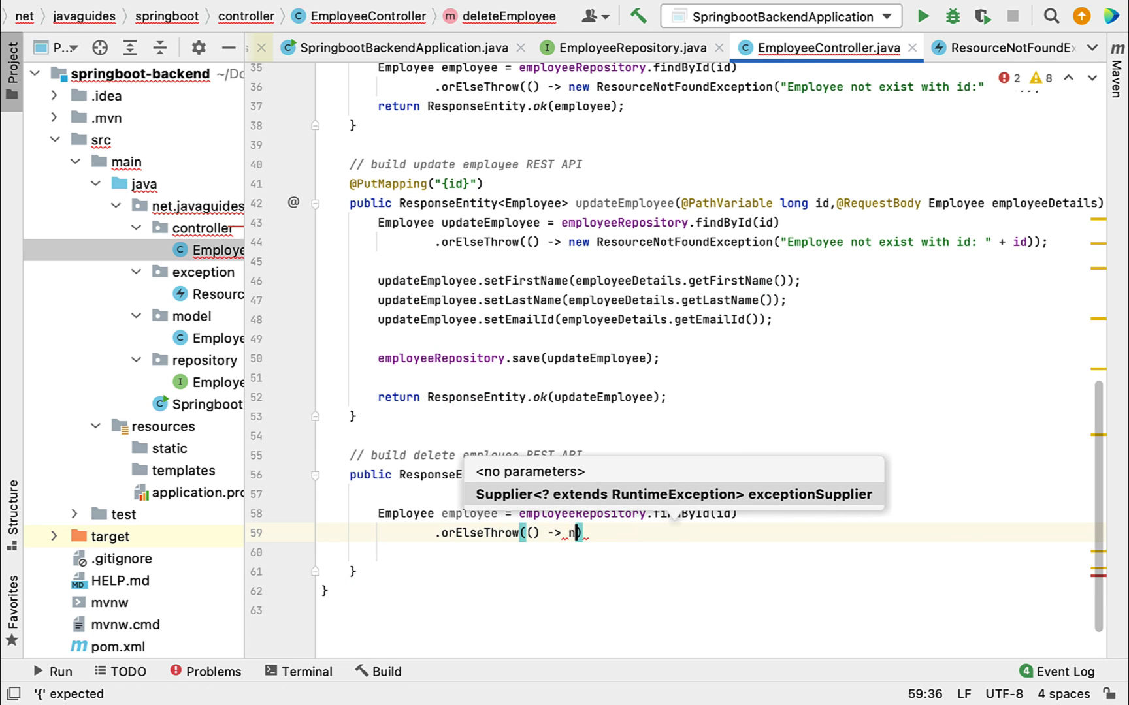
type("new ResourceNotFoundException(\"Employee not exisr")
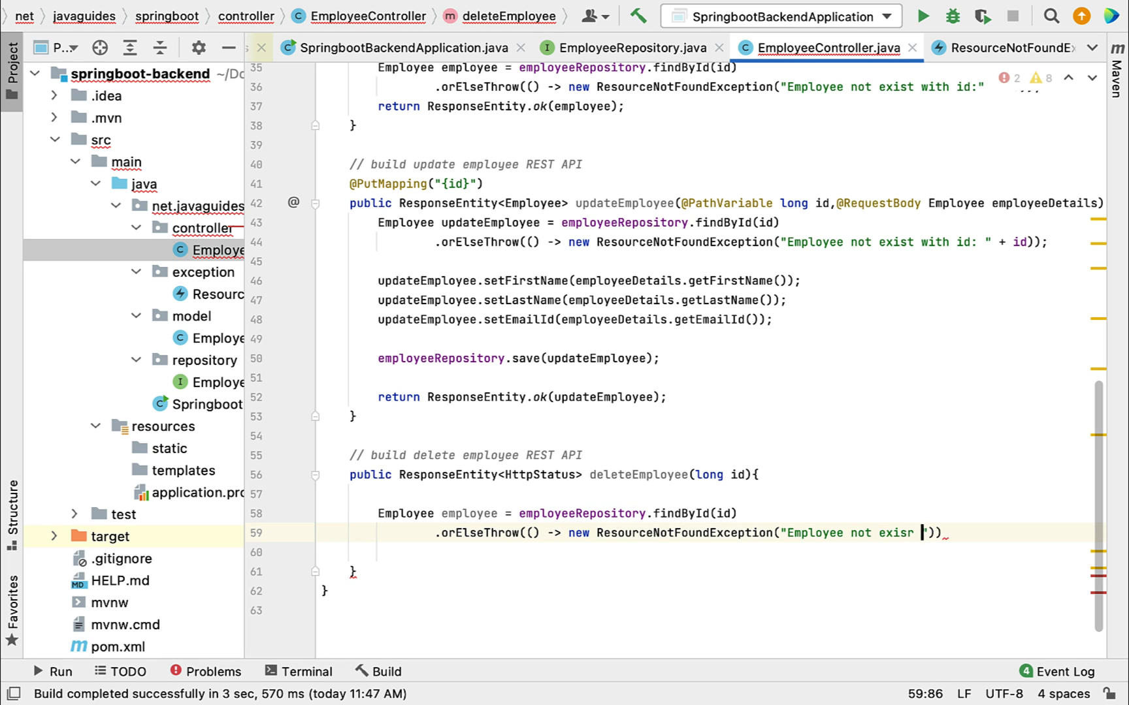
type("with id:")
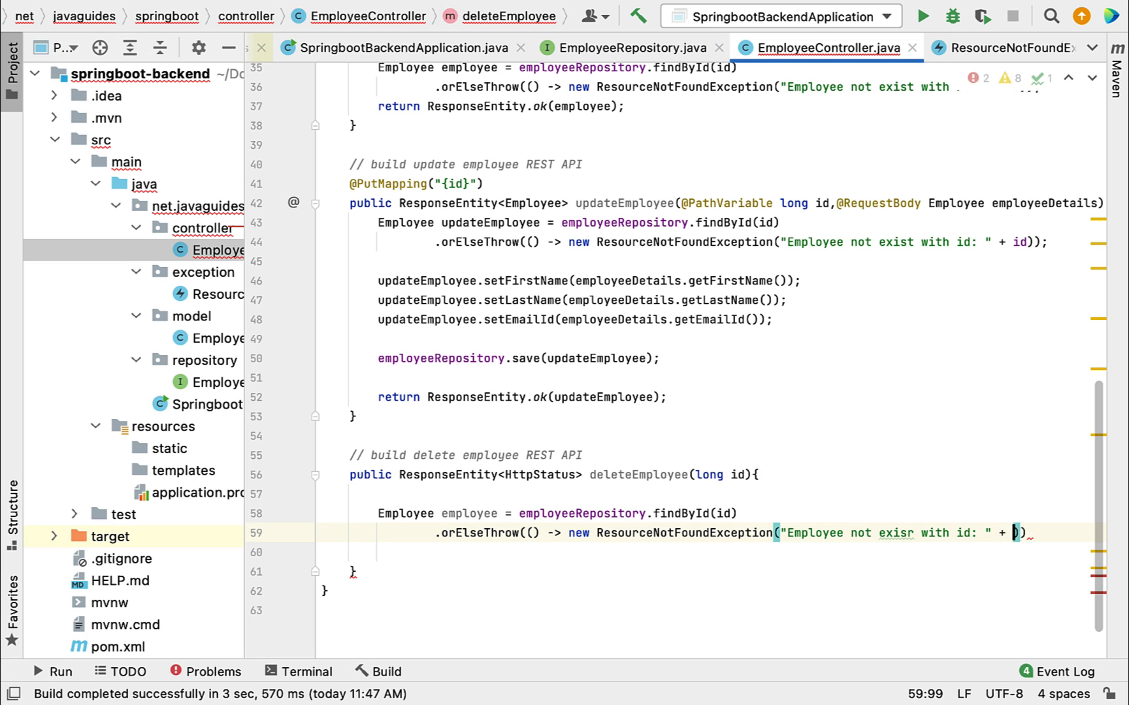
type("id)")
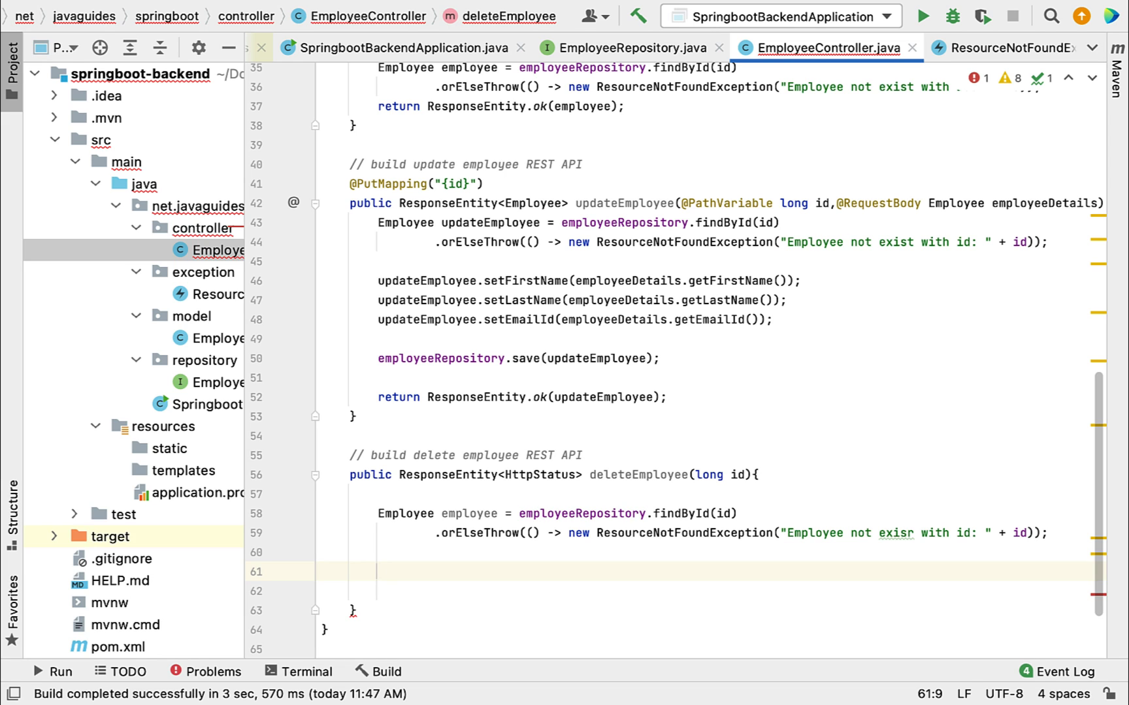
Add the statement employeeRepository.delete(employee) below the lookup line
left_click(377, 572)
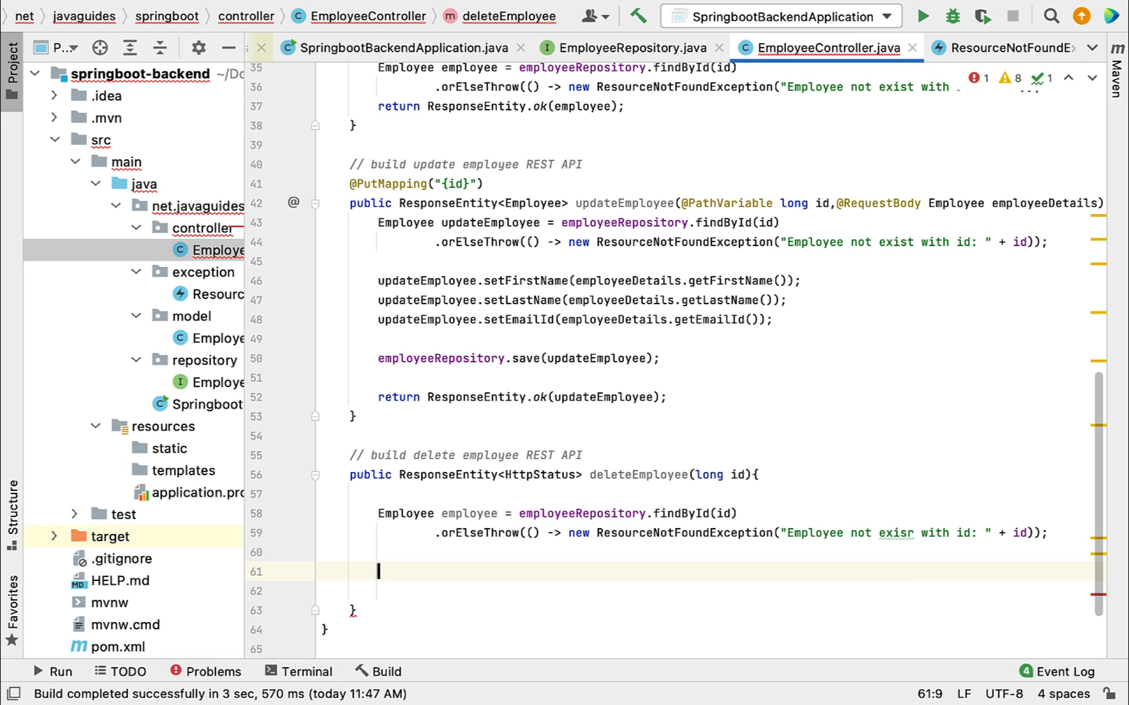
double_click(683, 533)
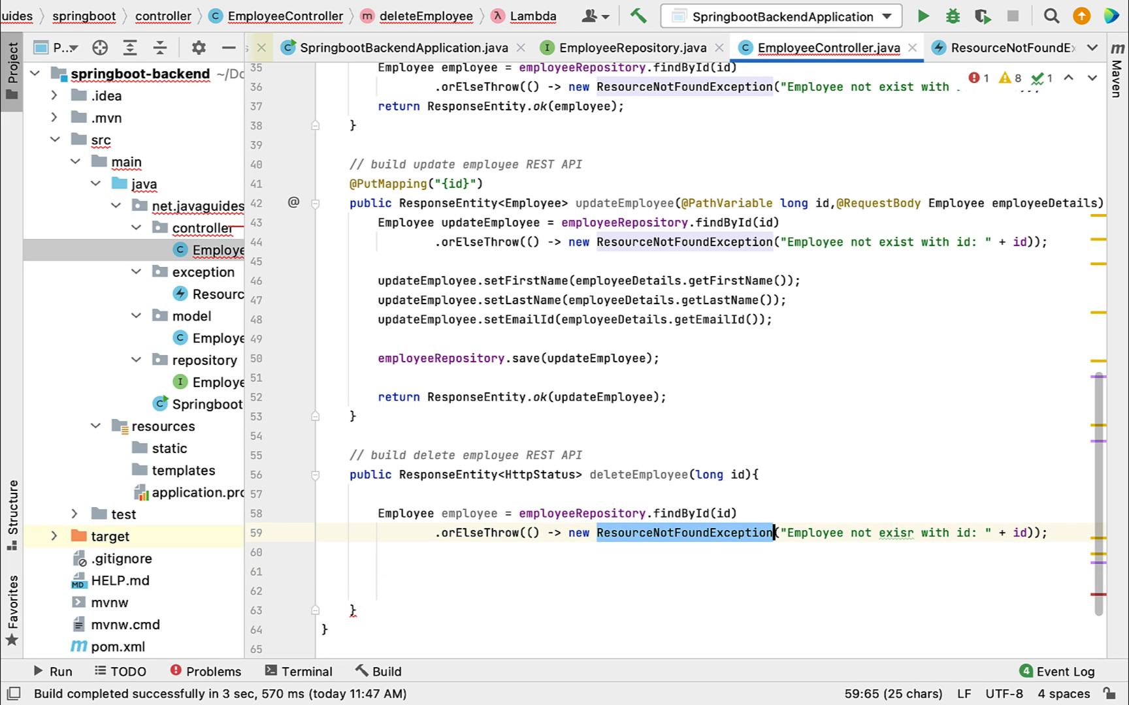
type("em")
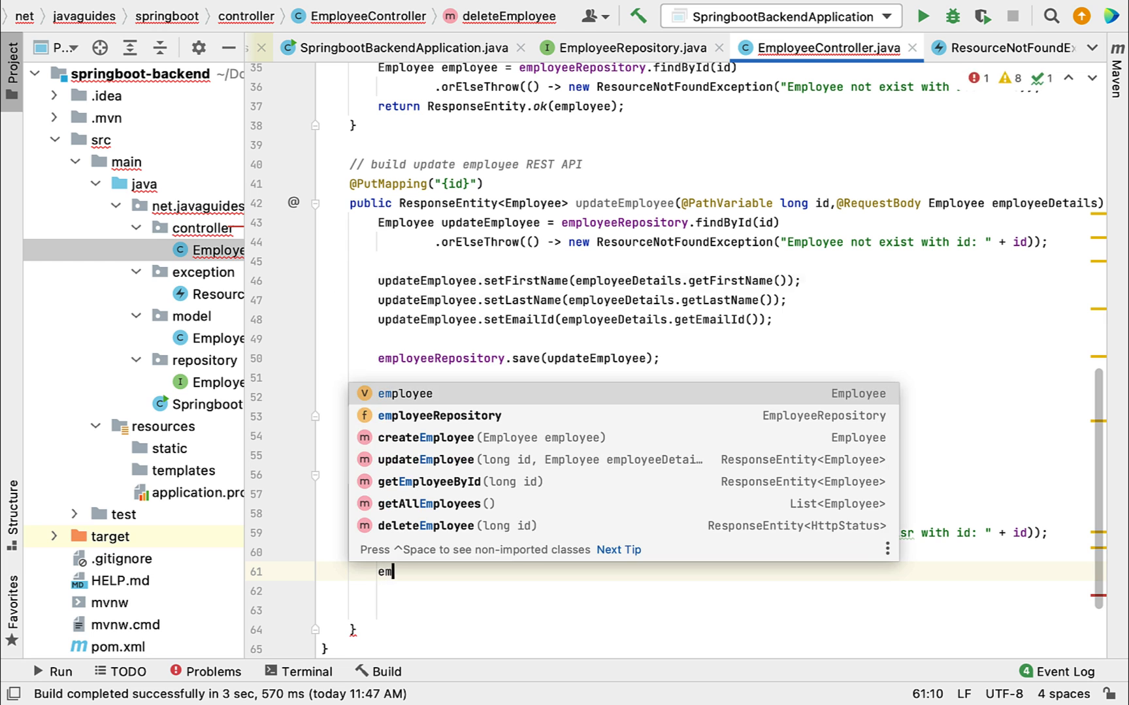
type("employeeRepository")
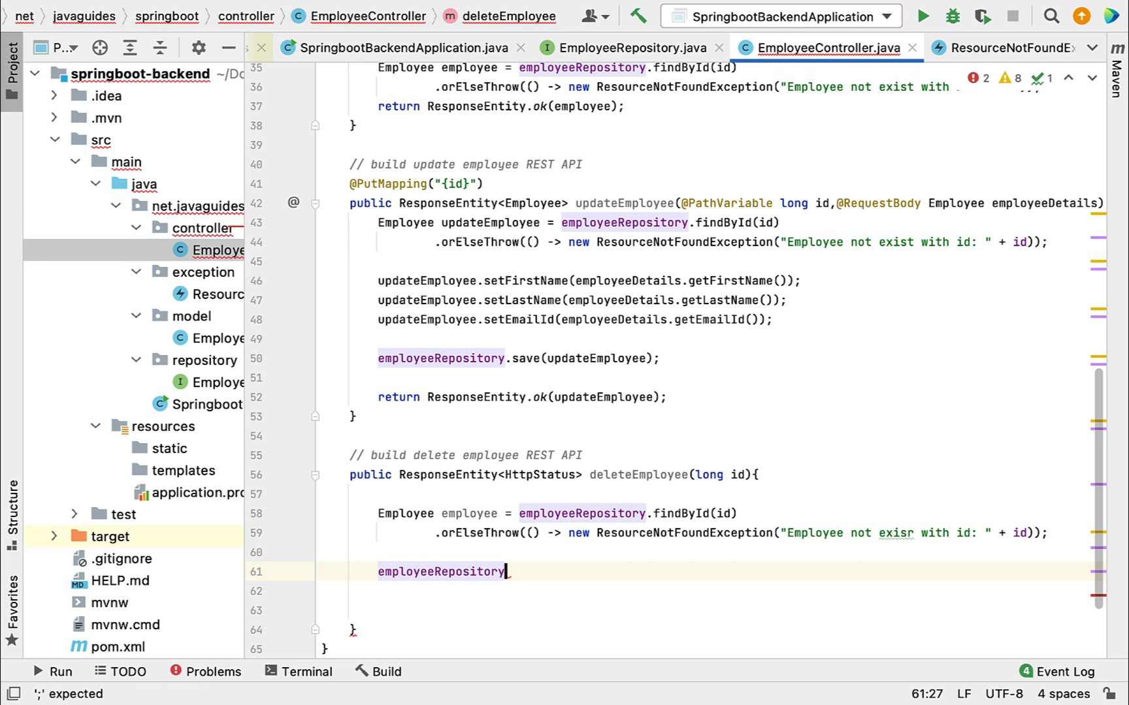
type(".de")
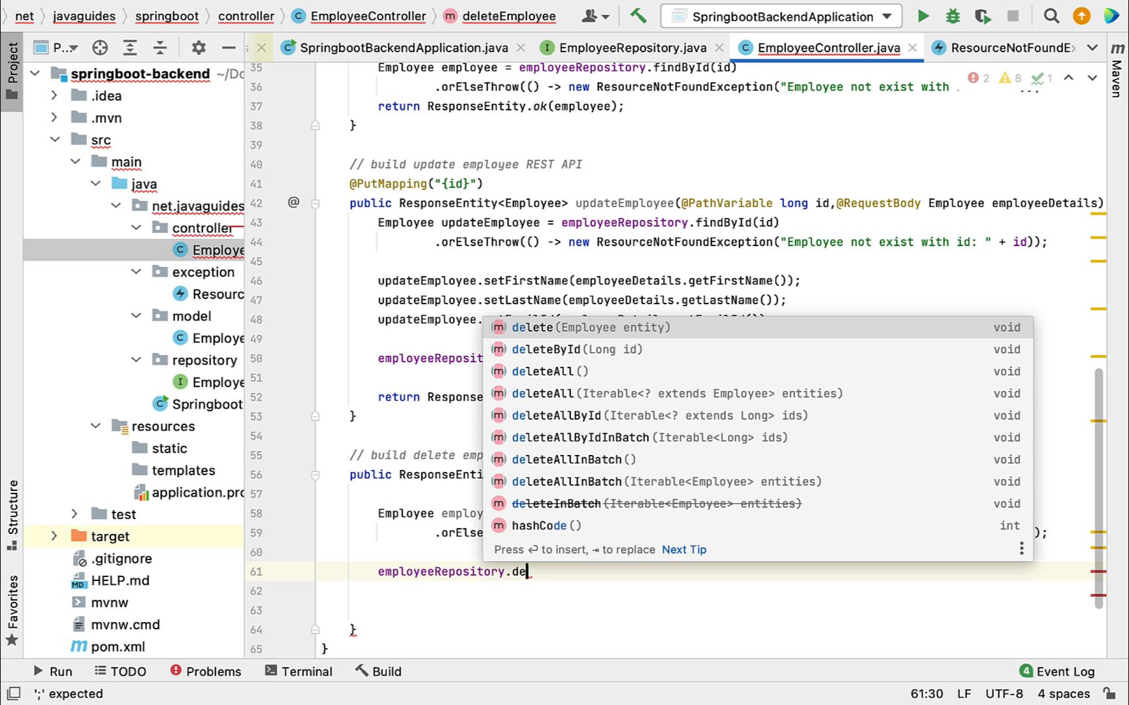
mouse_move(543, 333)
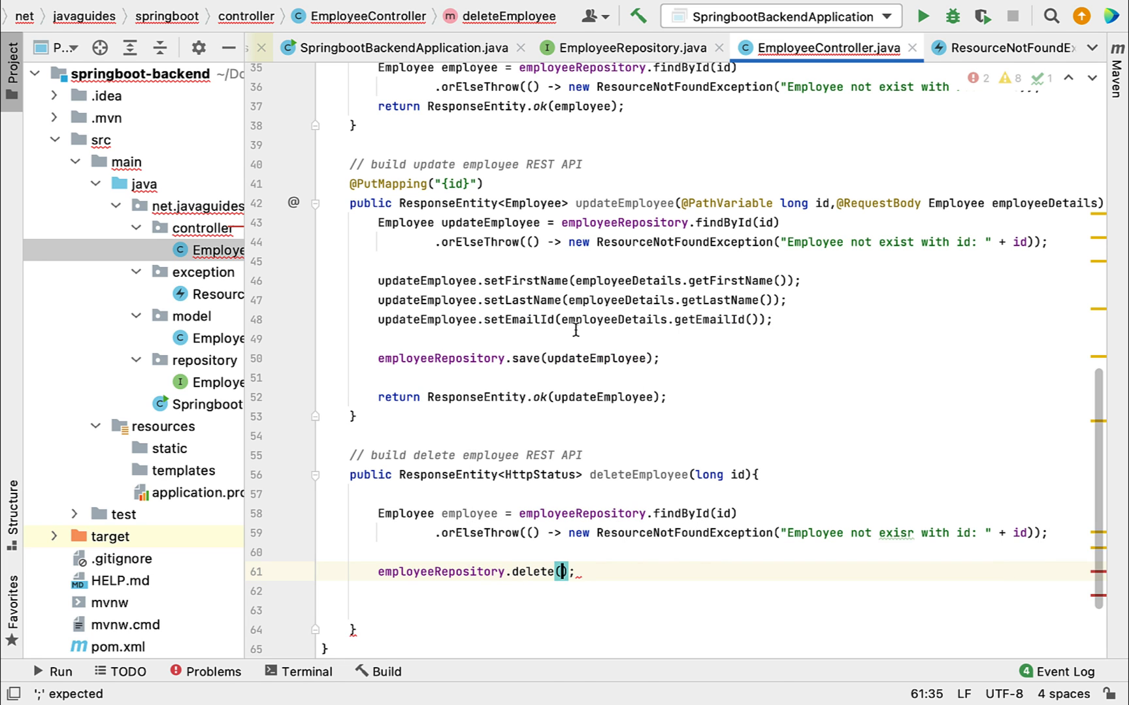
type("employee")
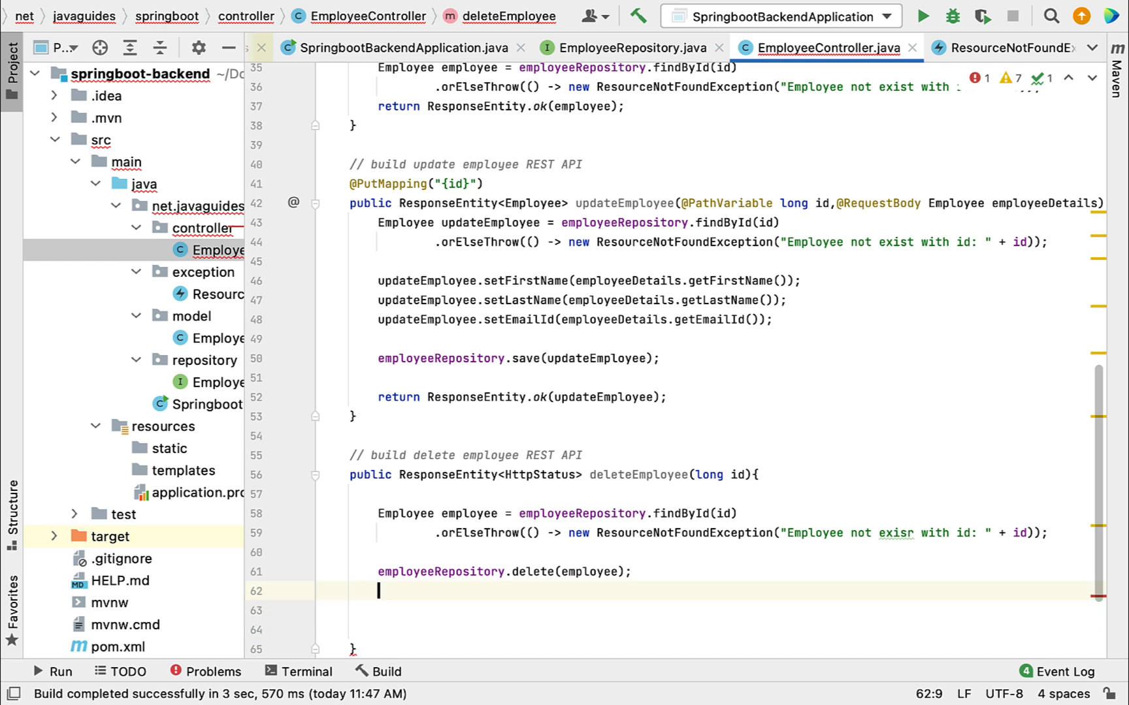
Return new ResponseEntity with HttpStatus.NO_CONTENT and correct 'exisr' to 'exist' in the message
type("return")
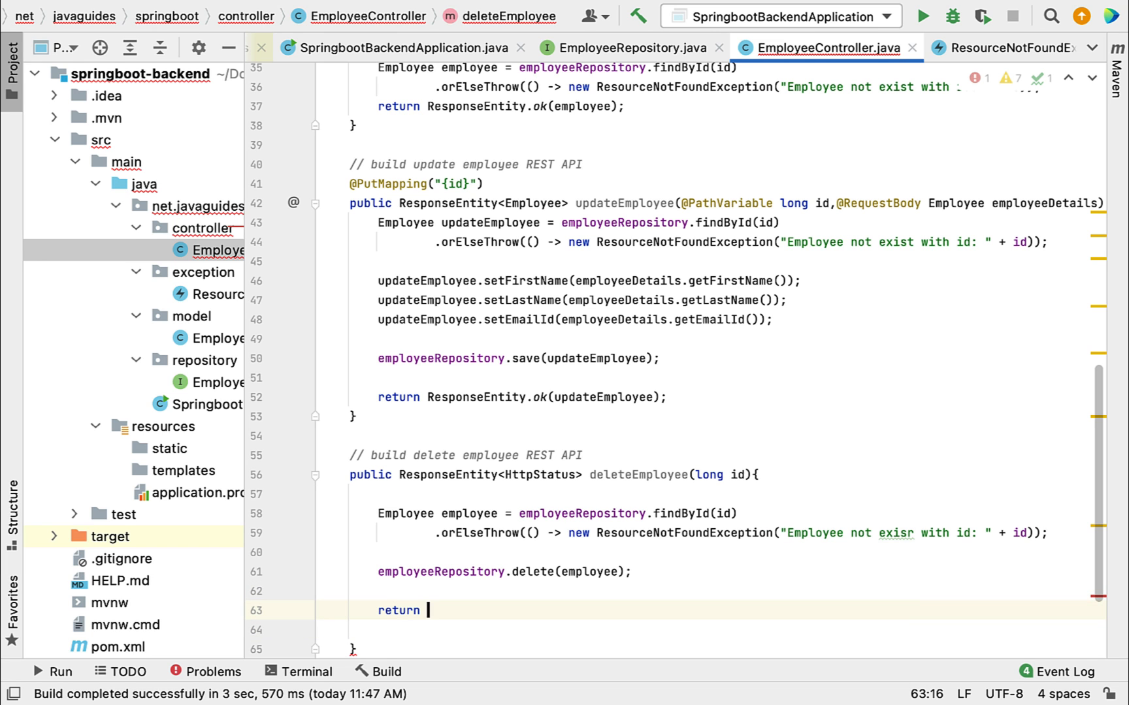
type("new")
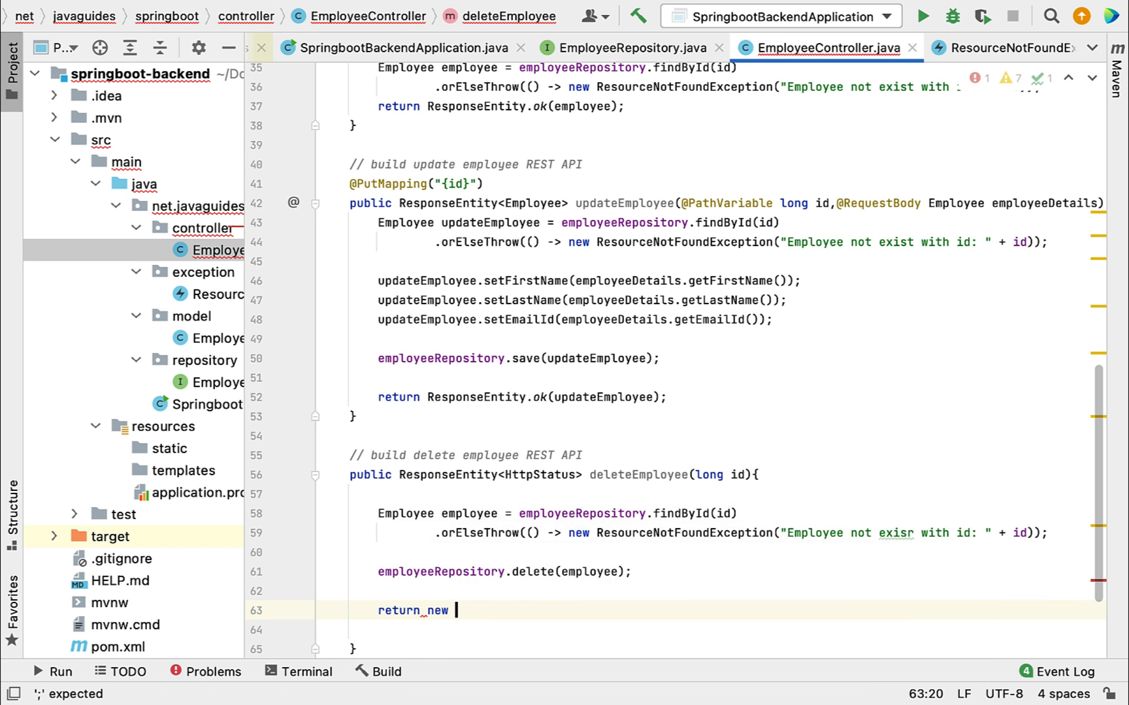
type("ResponseEntity<>(")
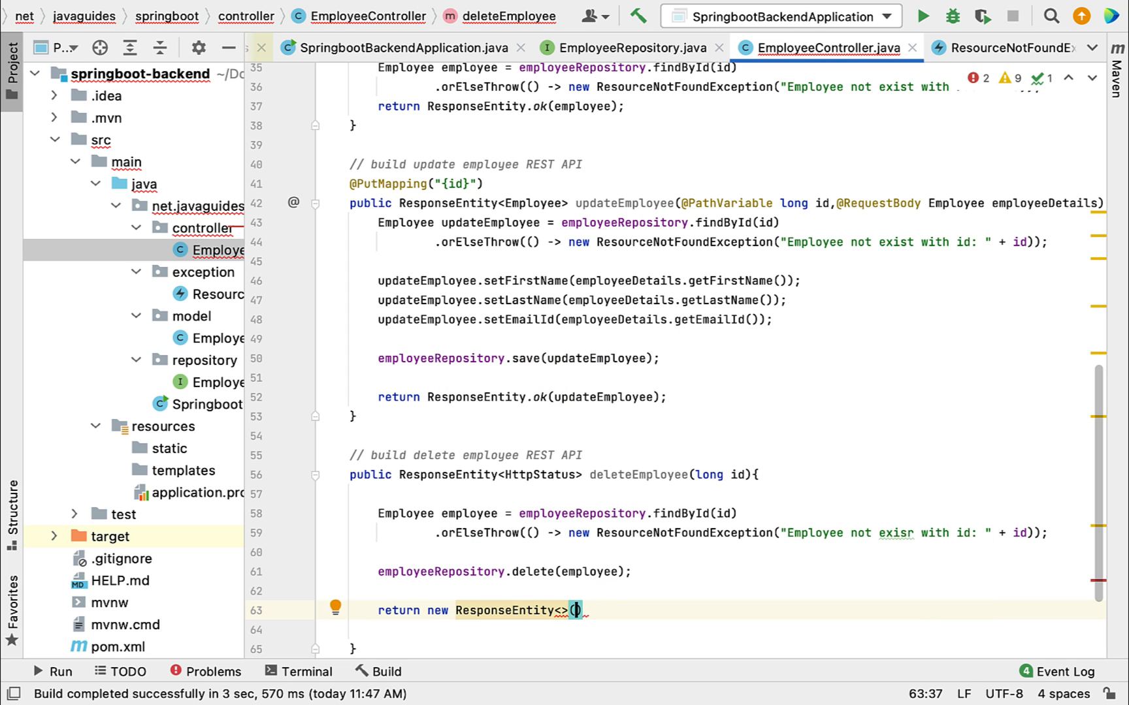
type("H")
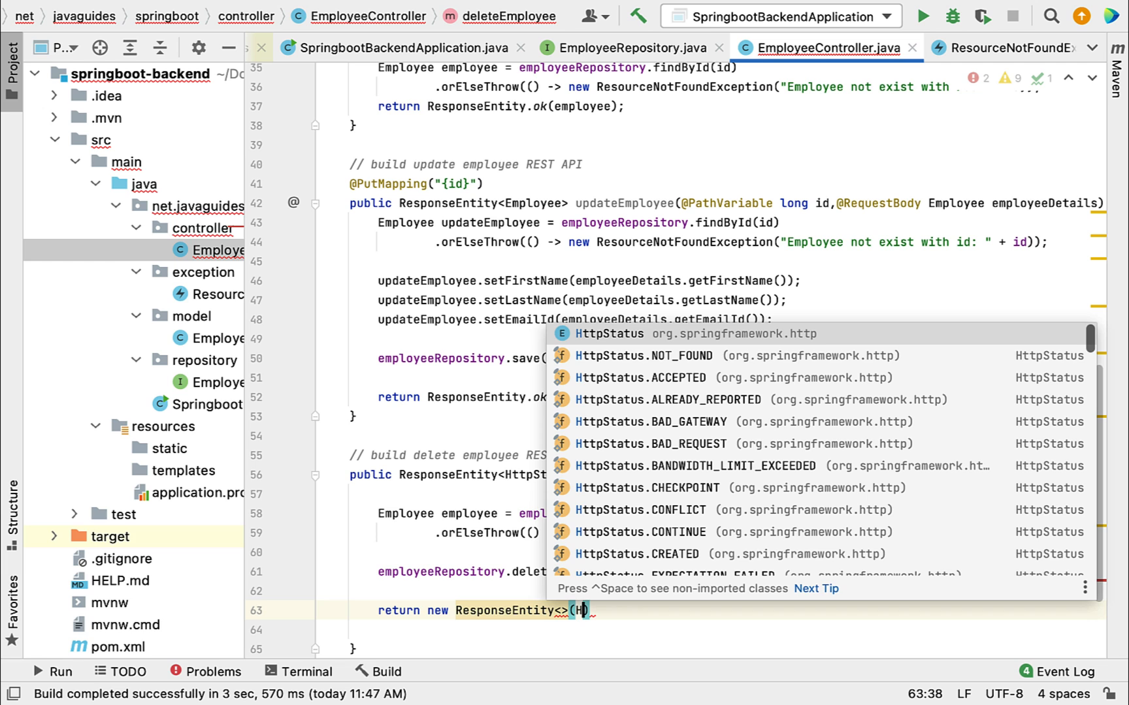
type("ttpStatus.")
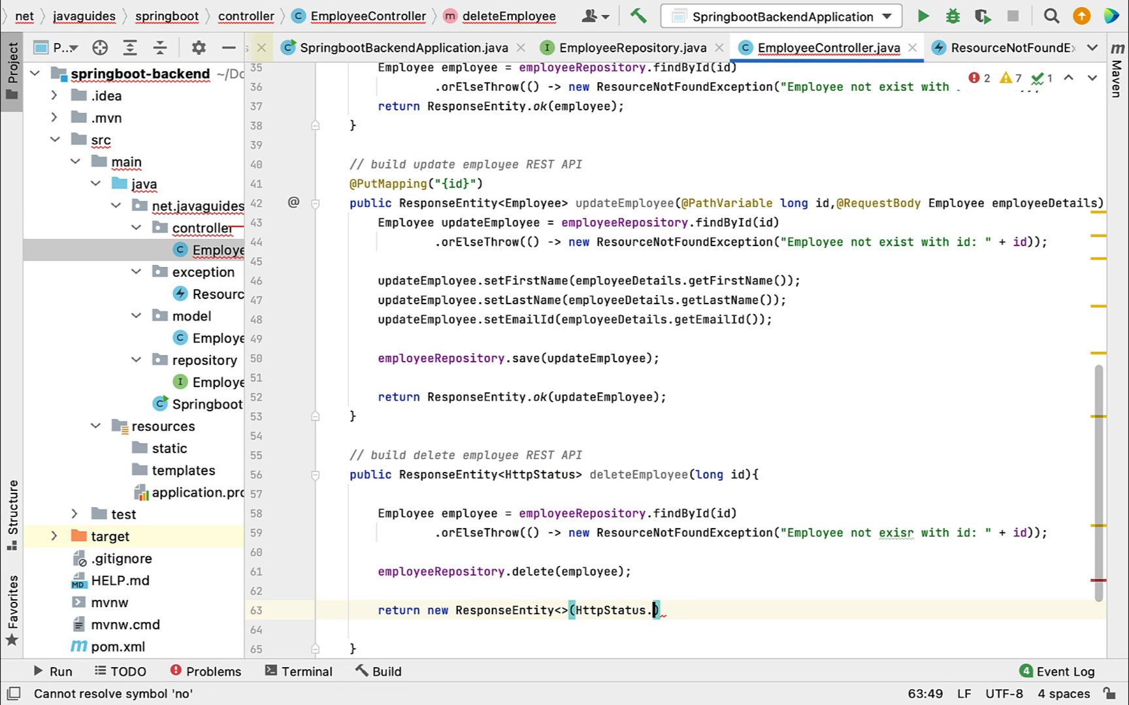
type("NO_CONTENT")
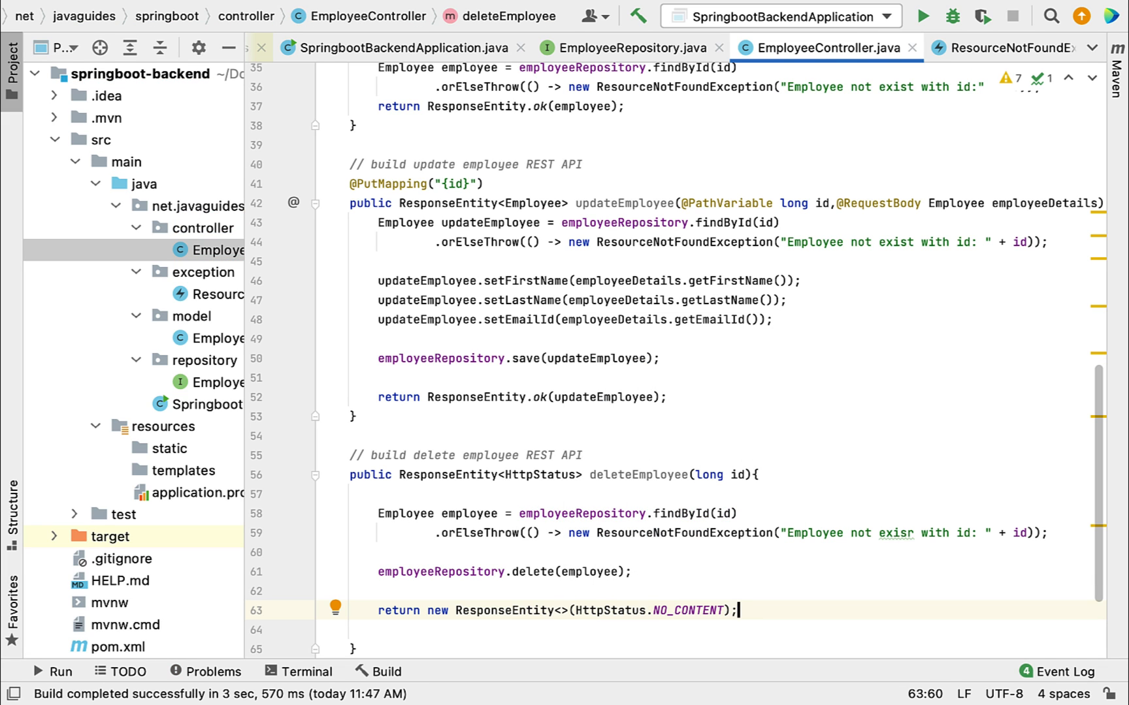
double_click(689, 611)
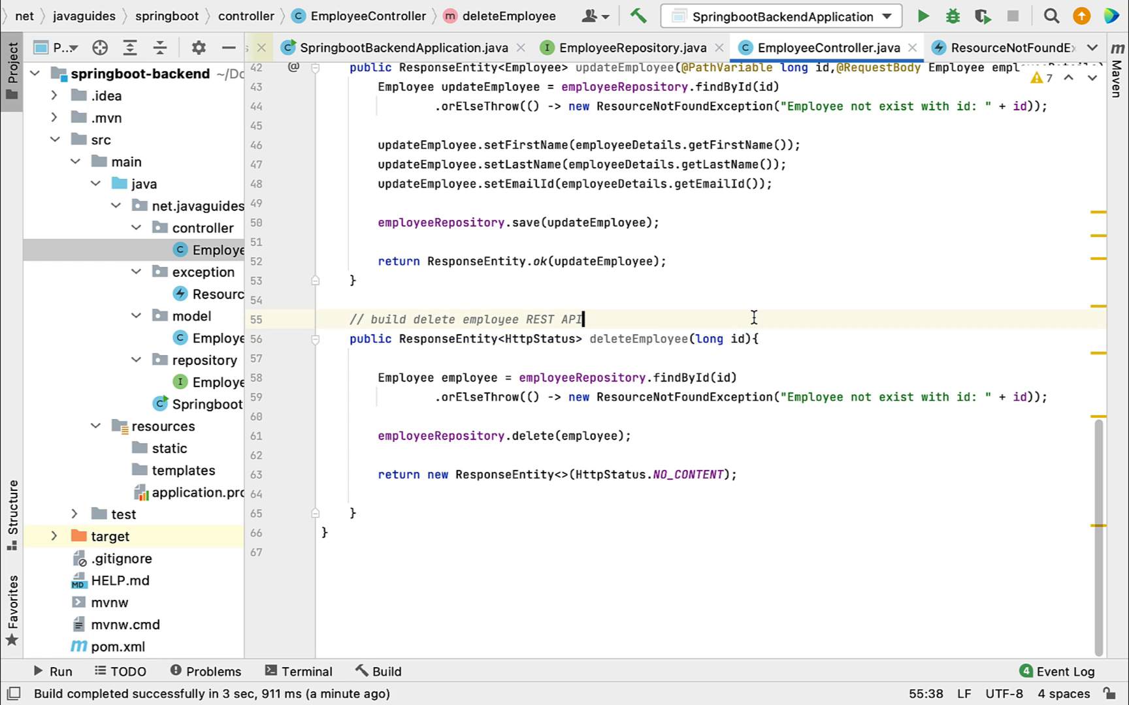
key("enter")
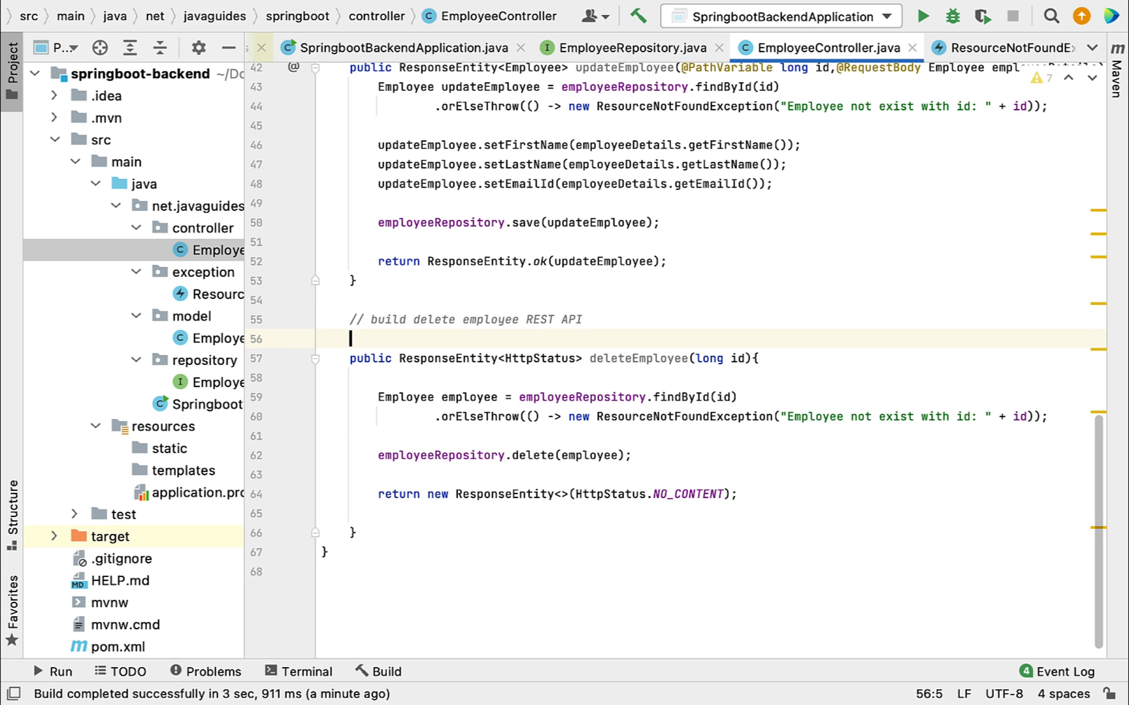
type("@DeleteMapping(\"")
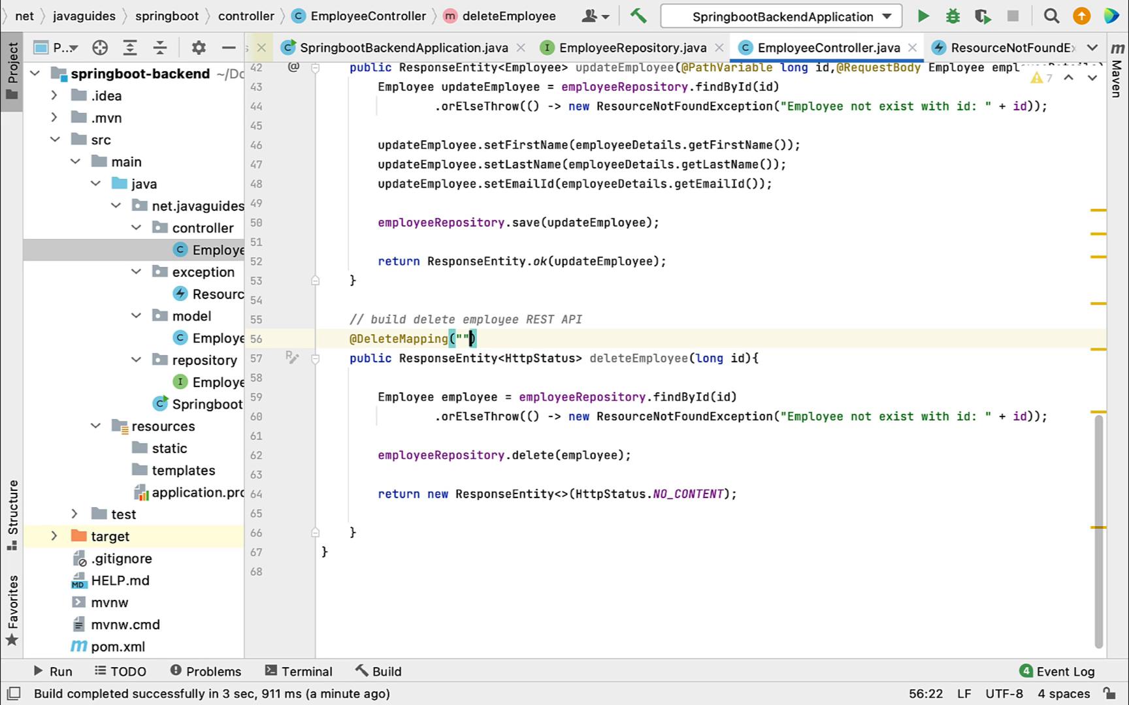
type("{")
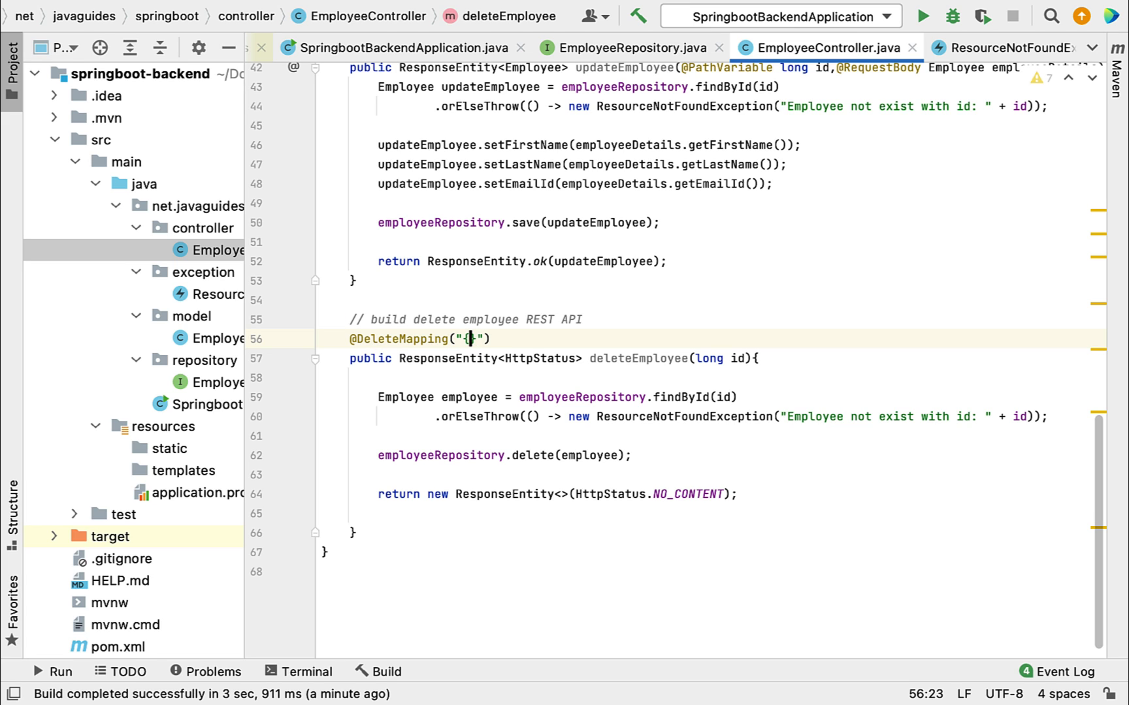
type("id")
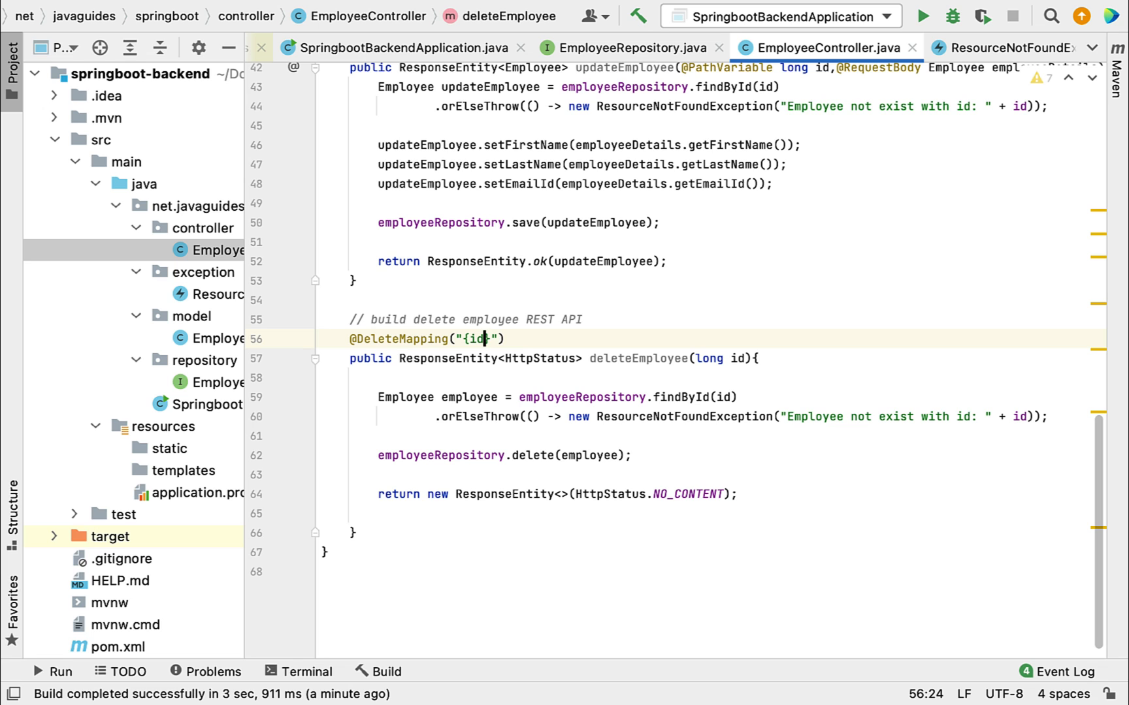
double_click(477, 339)
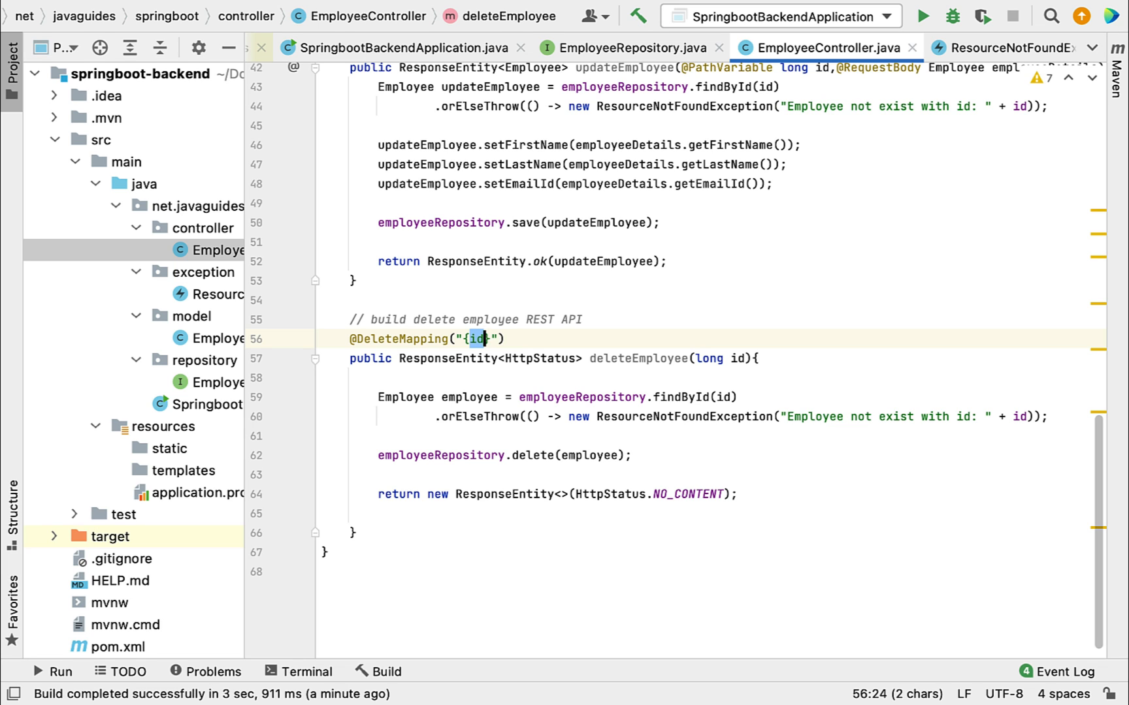
left_click(694, 359)
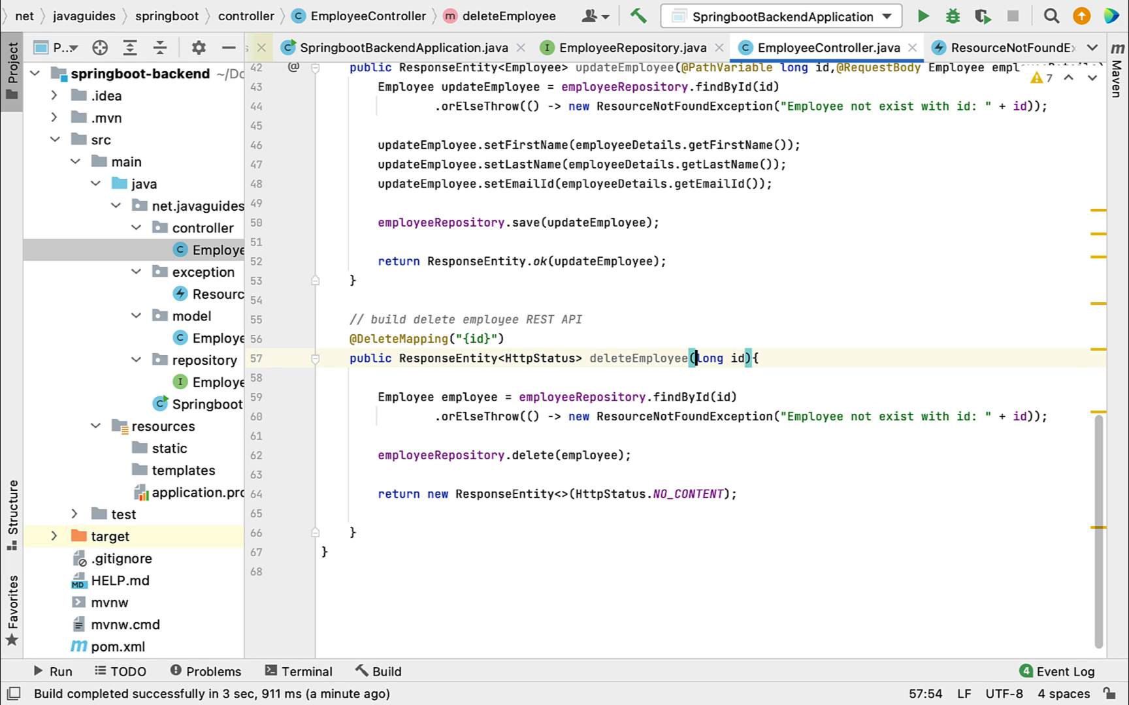
type("@PathVariable l")
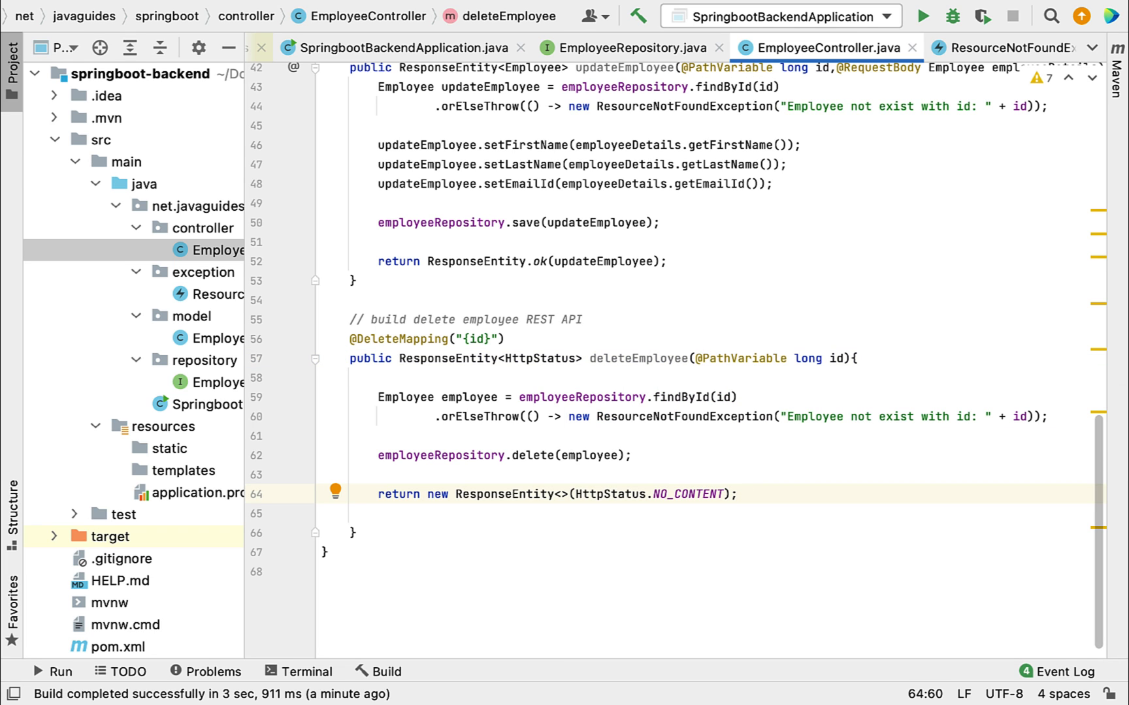
left_click(853, 358)
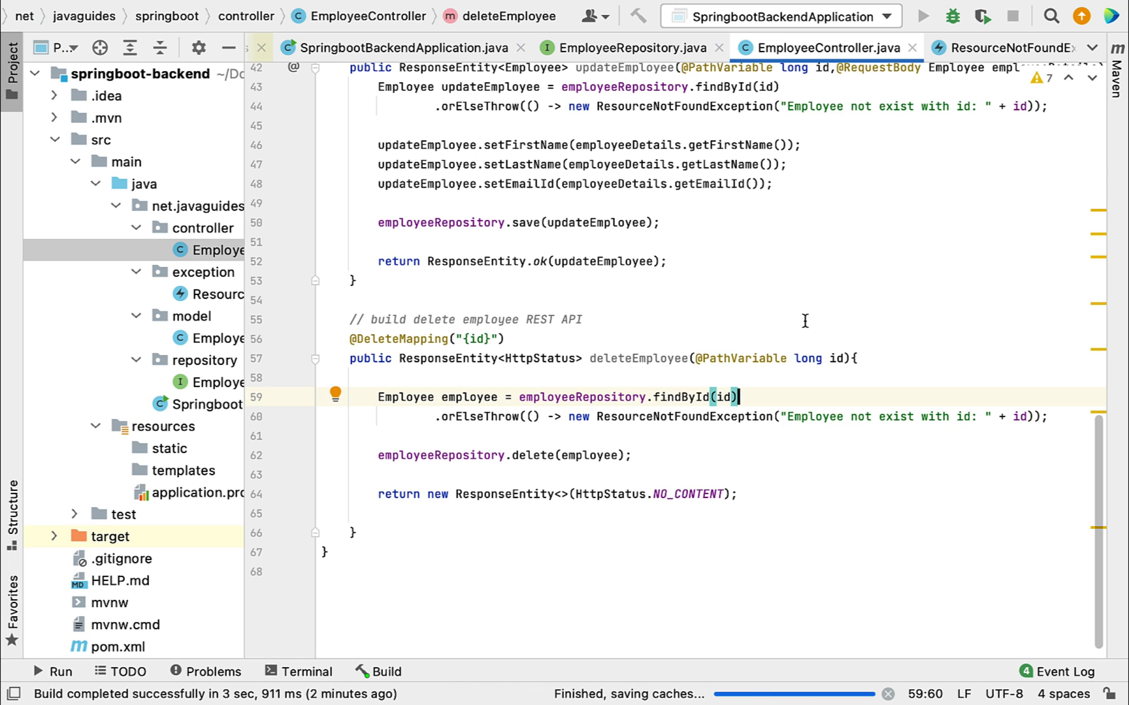
Run SpringbootBackendApplication and confirm Tomcat starts on port 8080
left_click(923, 16)
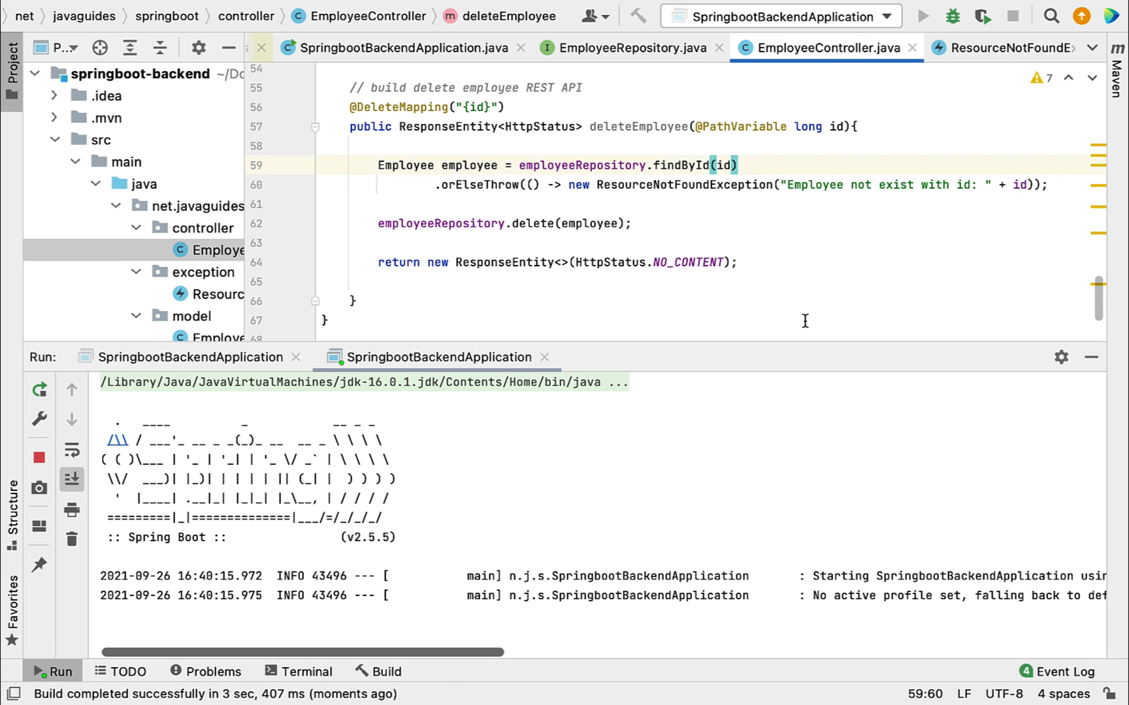
scroll("down", 3)
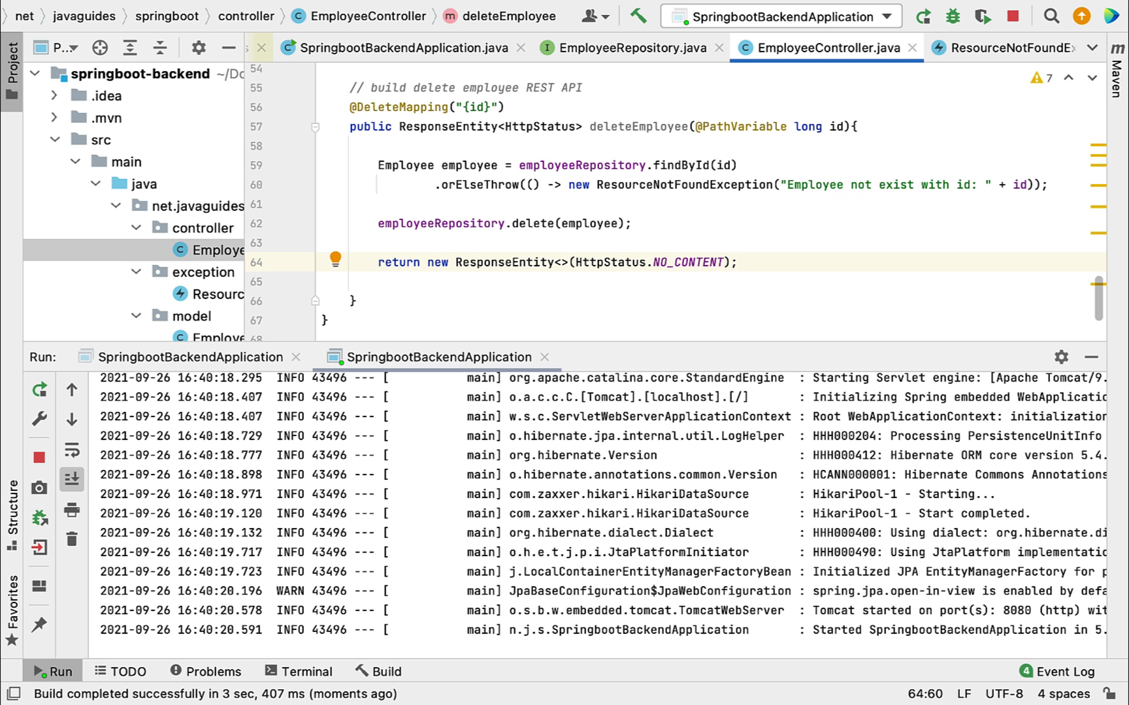
mouse_move(689, 310)
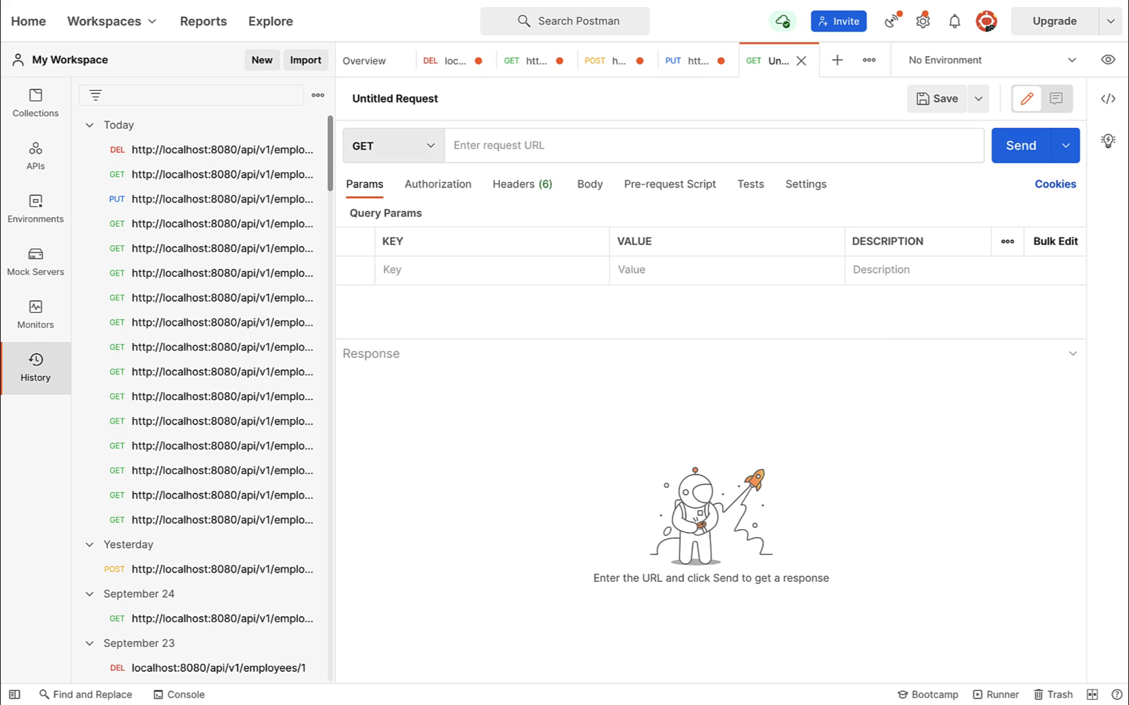
left_click(391, 146)
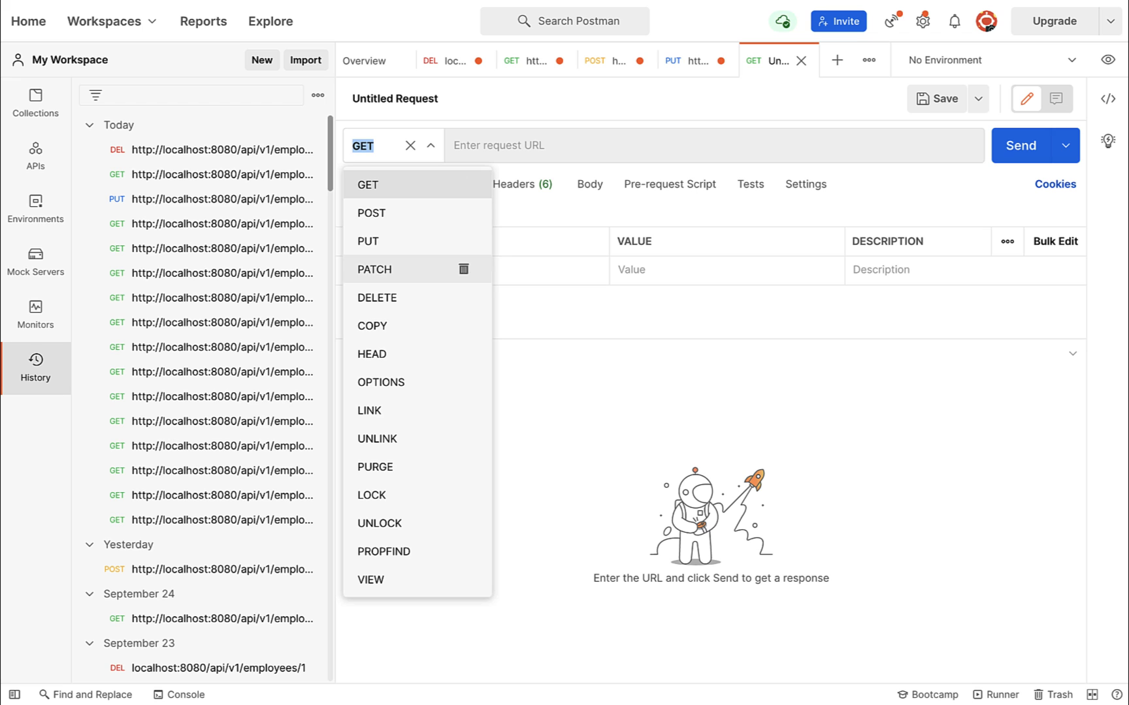
left_click(376, 297)
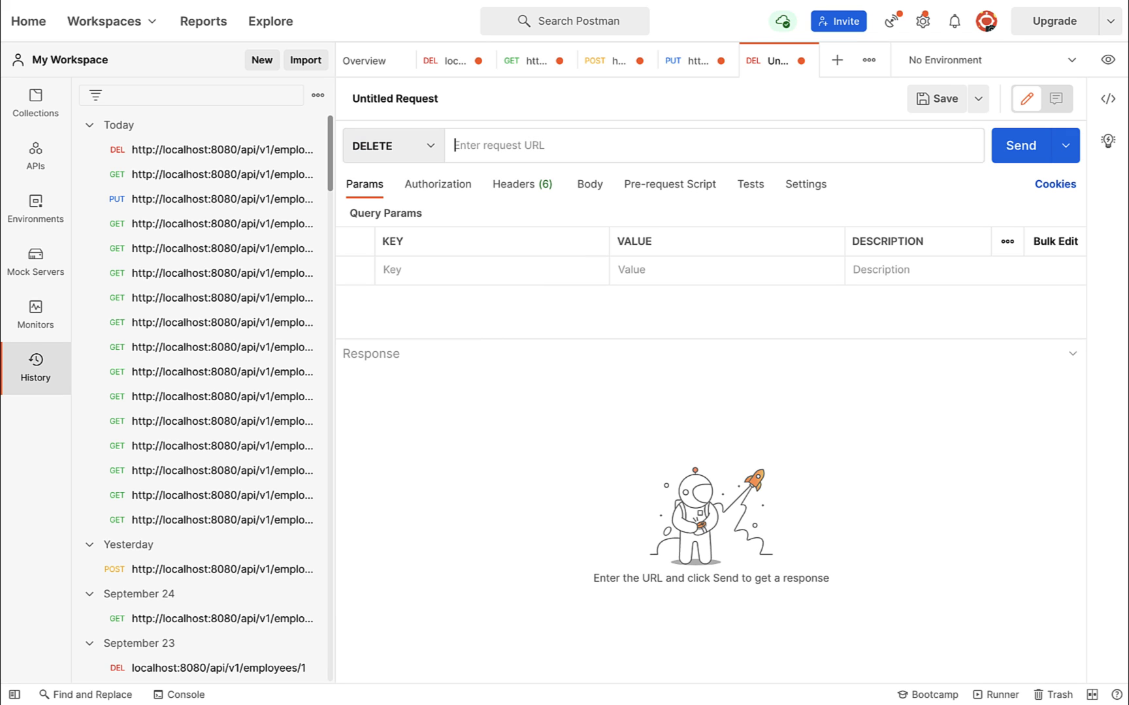
left_click(693, 60)
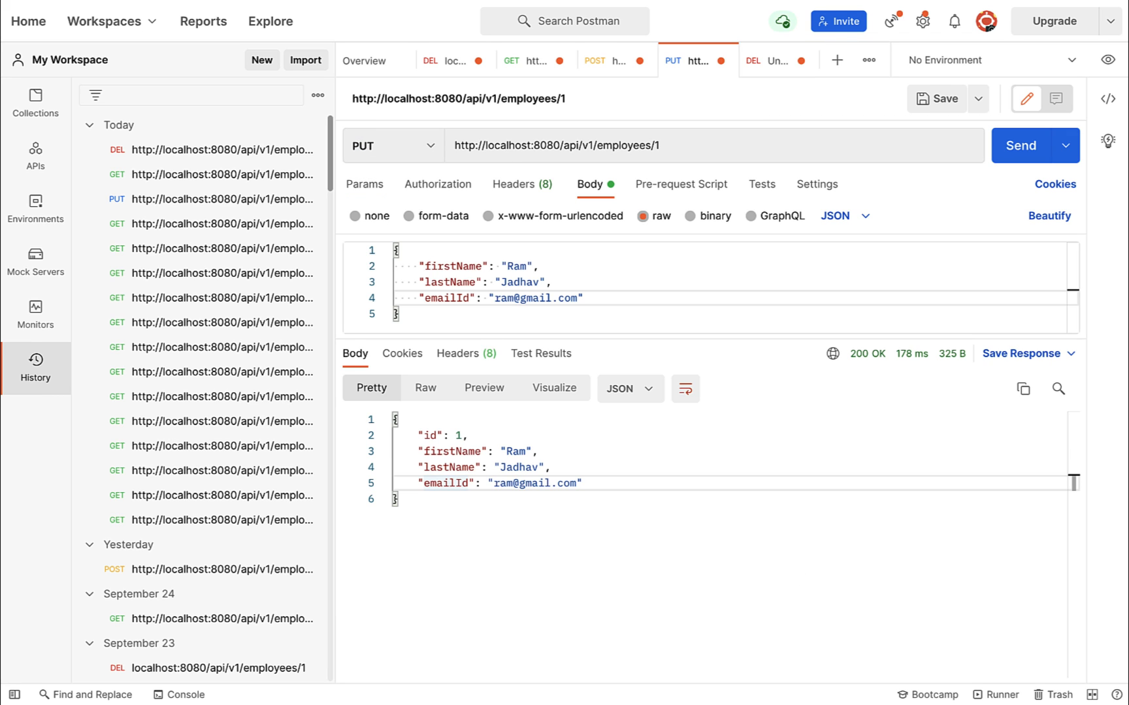
double_click(551, 145)
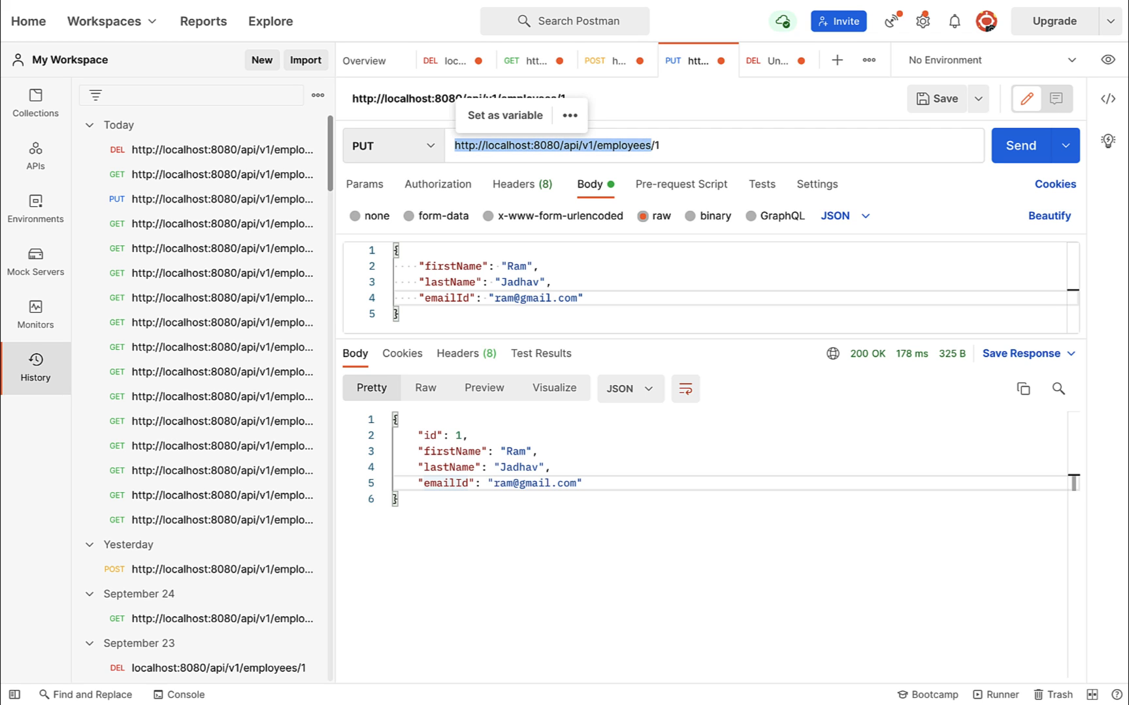
left_click(771, 59)
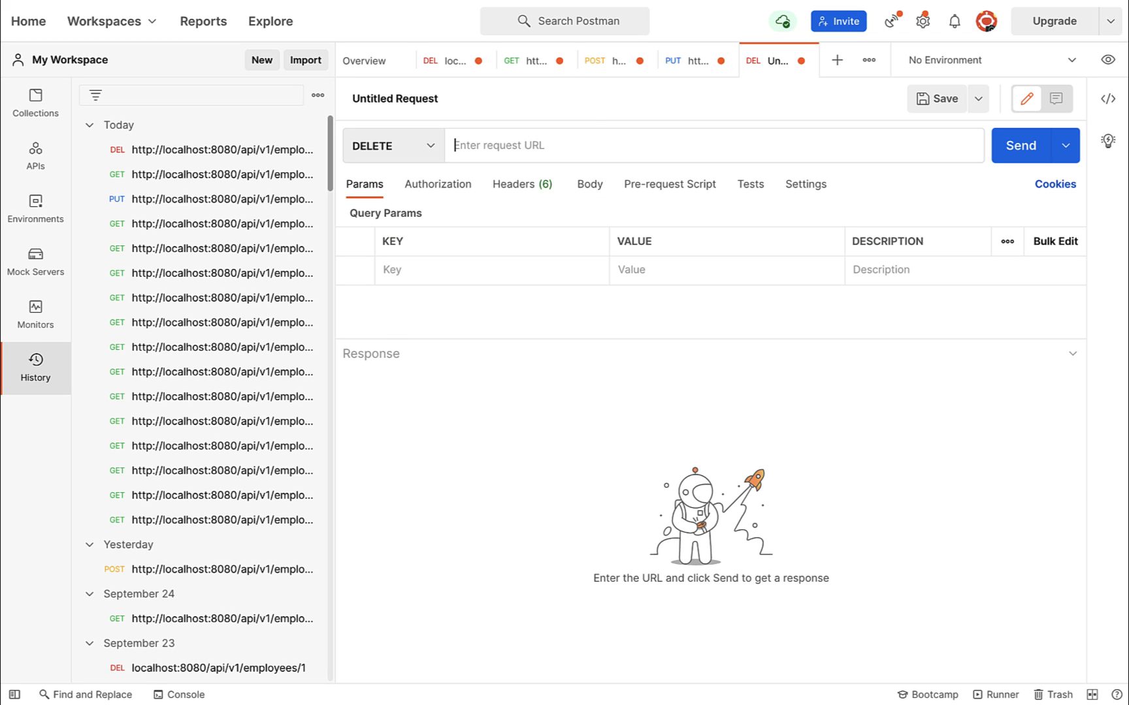
type("http://localhost:8080/api/v1/employees")
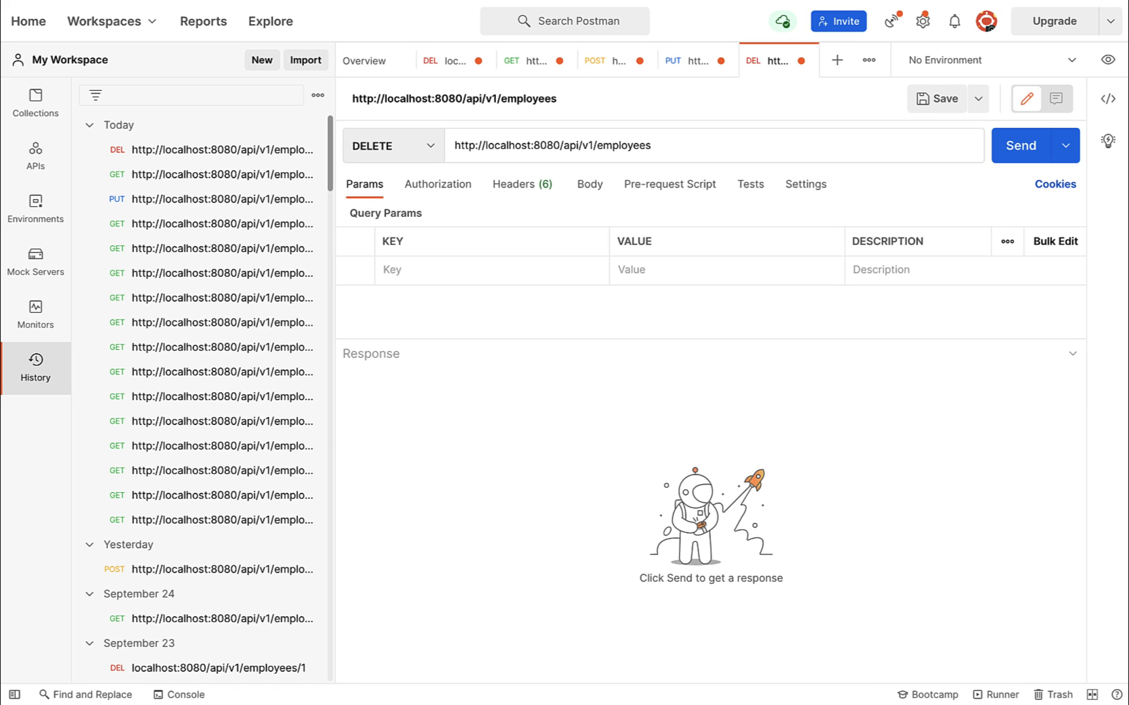
type("/1")
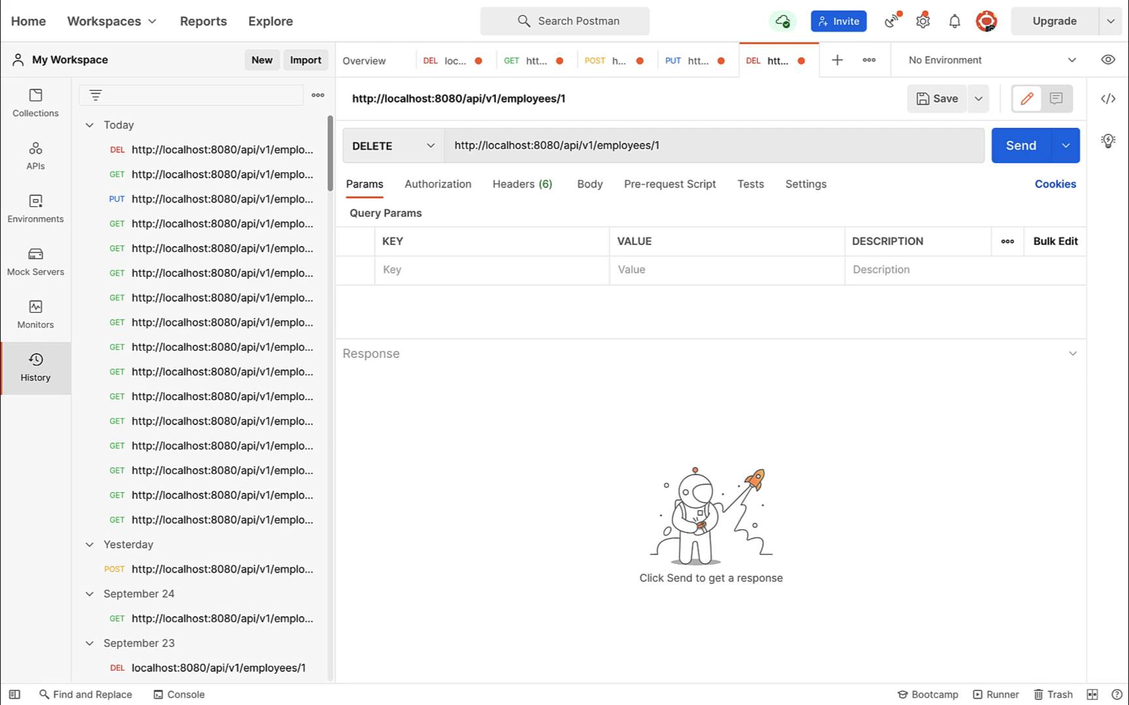
Send the DELETE request for employee 1 and get 204 No Content
left_click(1019, 145)
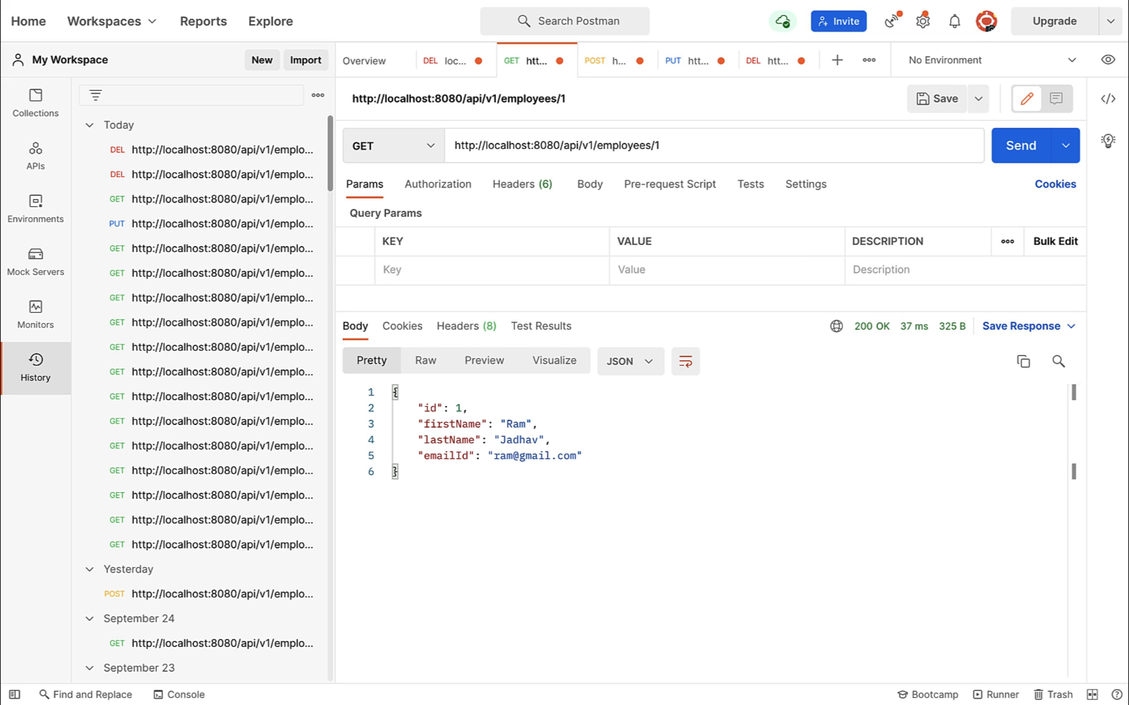
left_click(1019, 145)
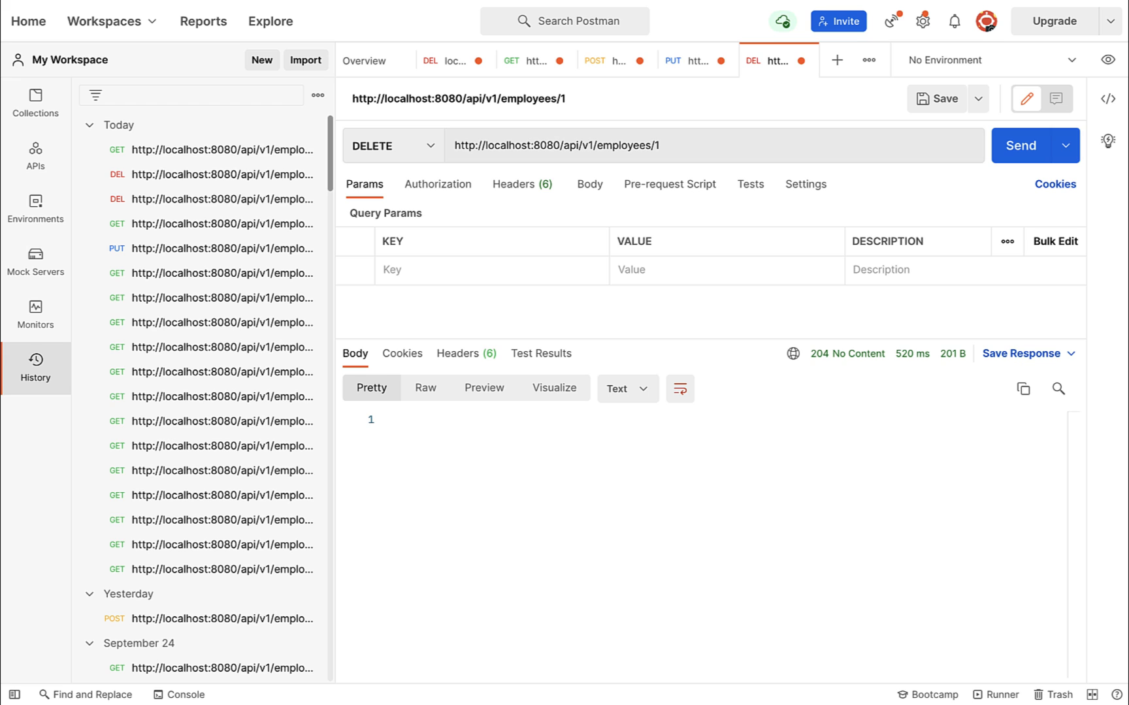
Send DELETE for employee 2, then confirm GET for employee 2 returns 404 Not Found
key("BackSpace")
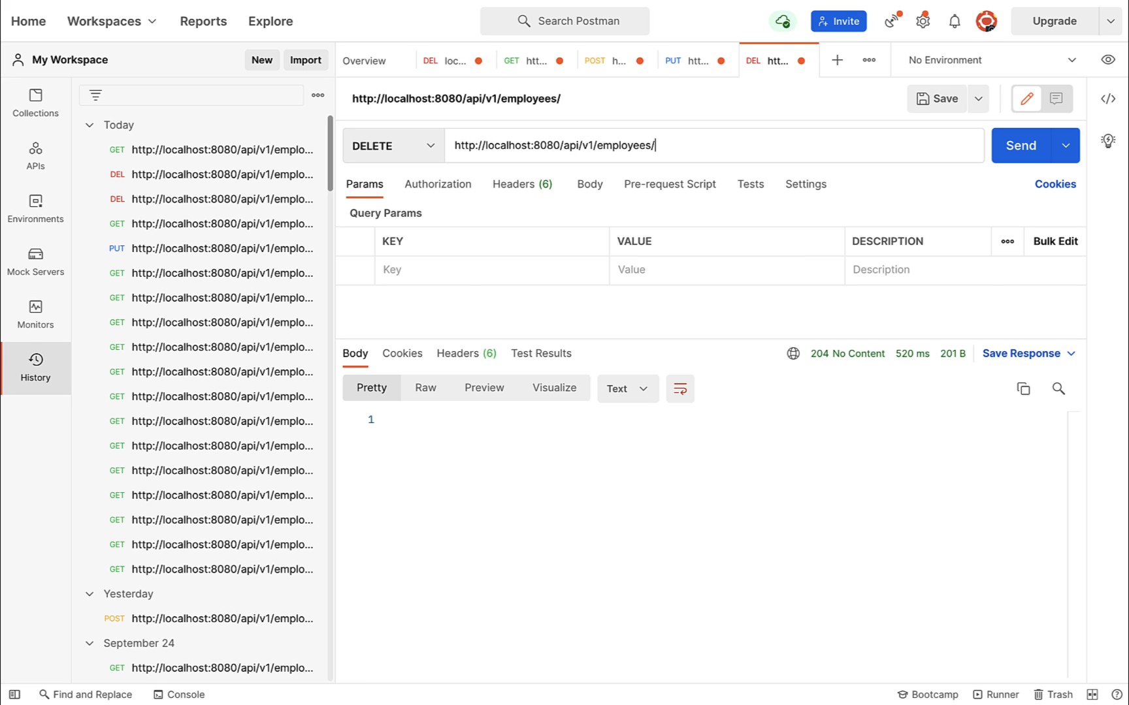
type("2")
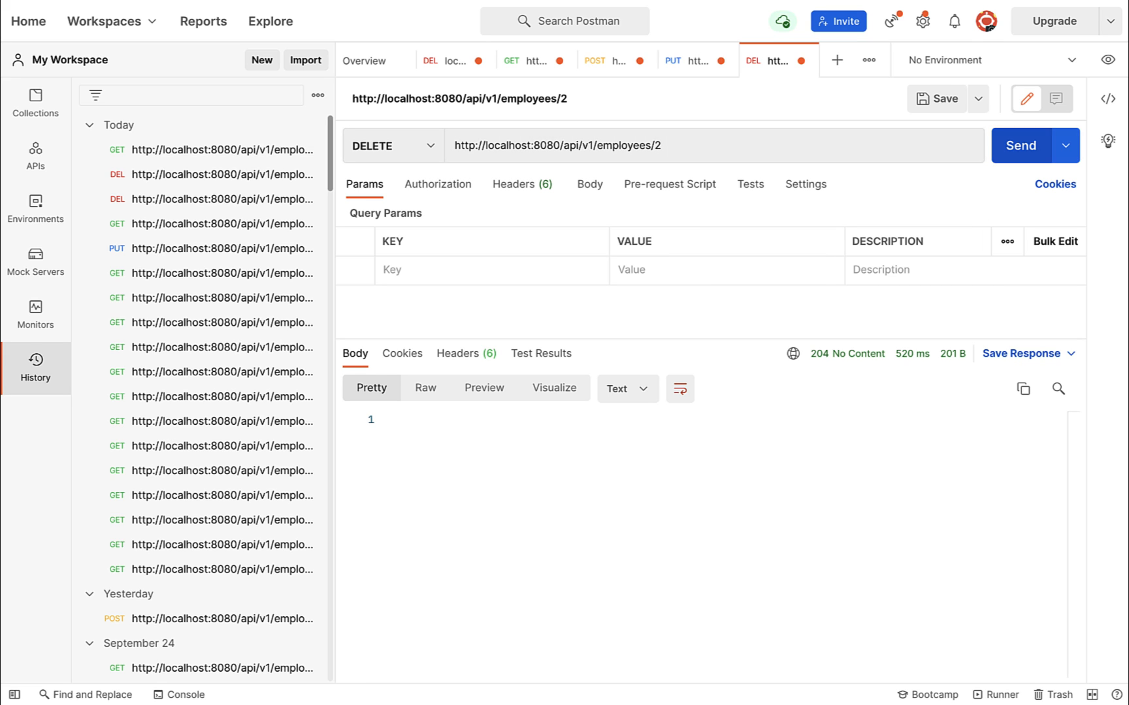
left_click(1020, 146)
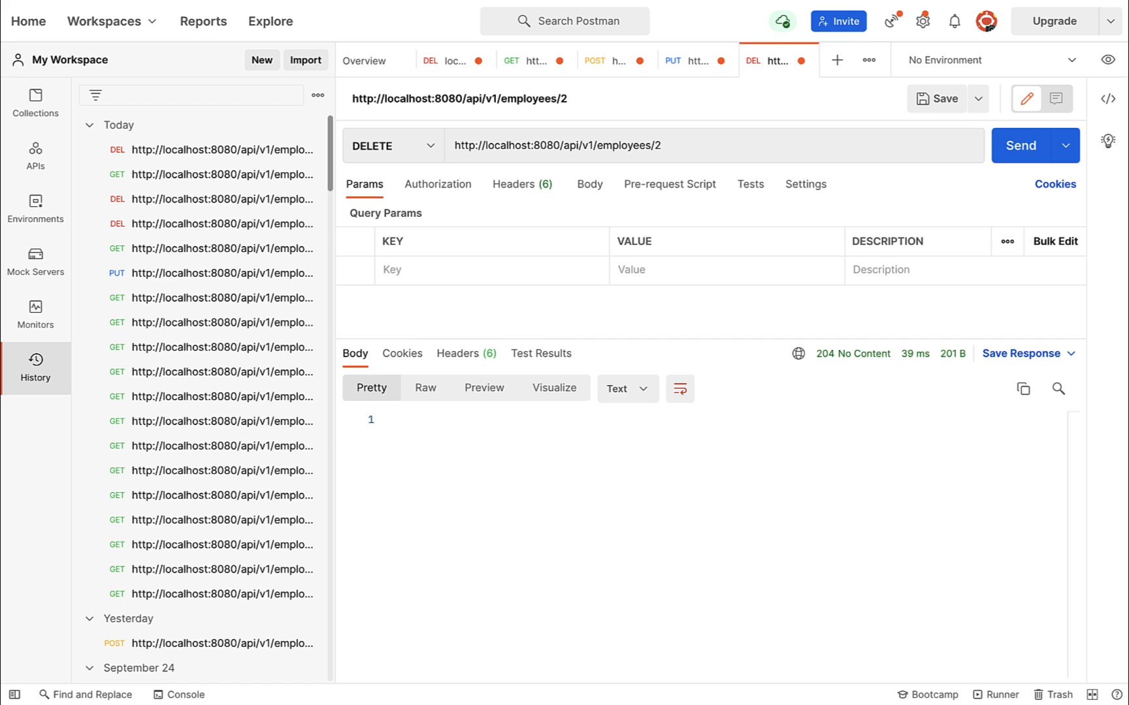
left_click(536, 60)
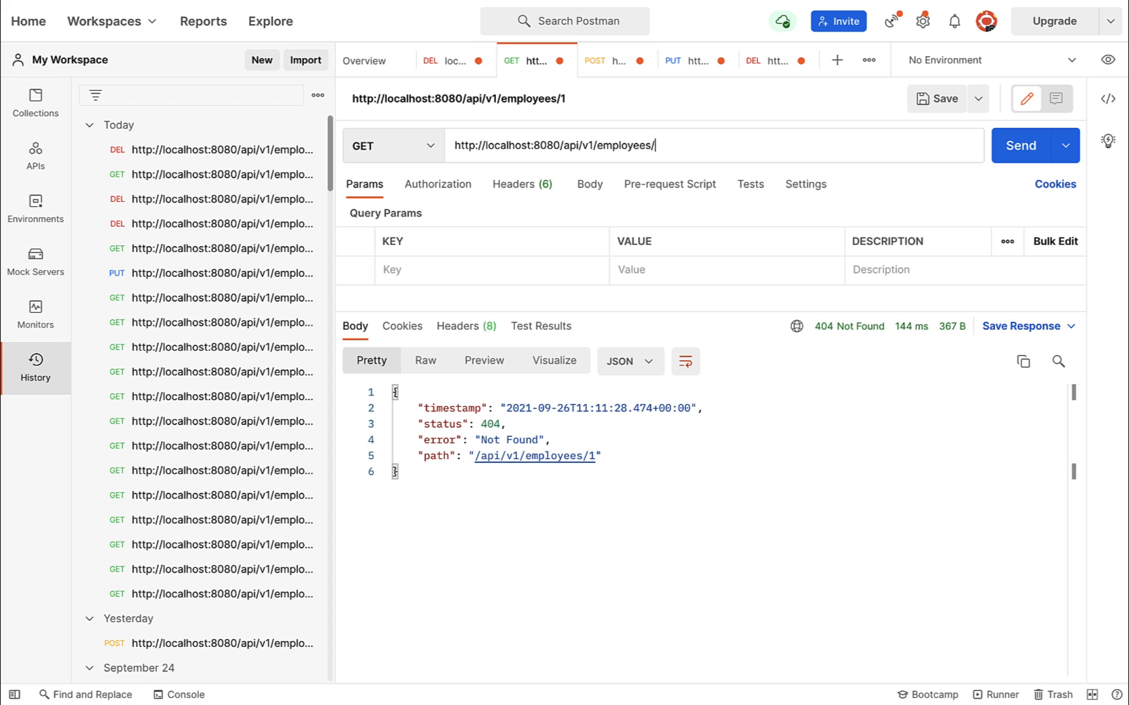
left_click(1019, 145)
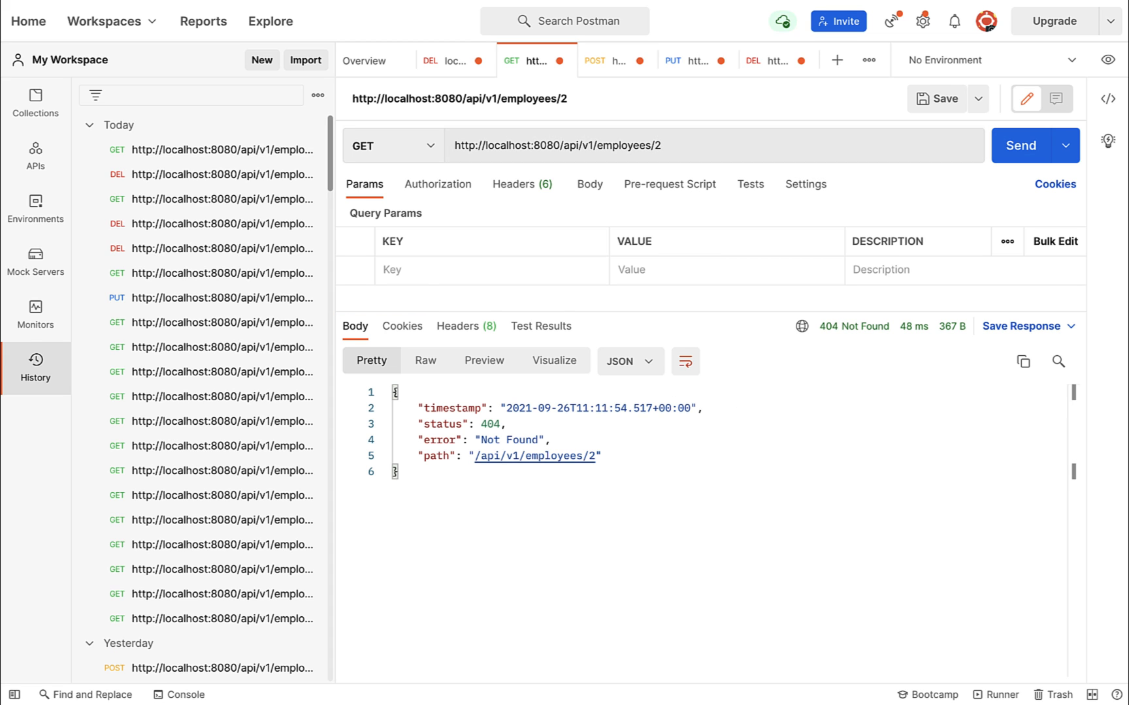